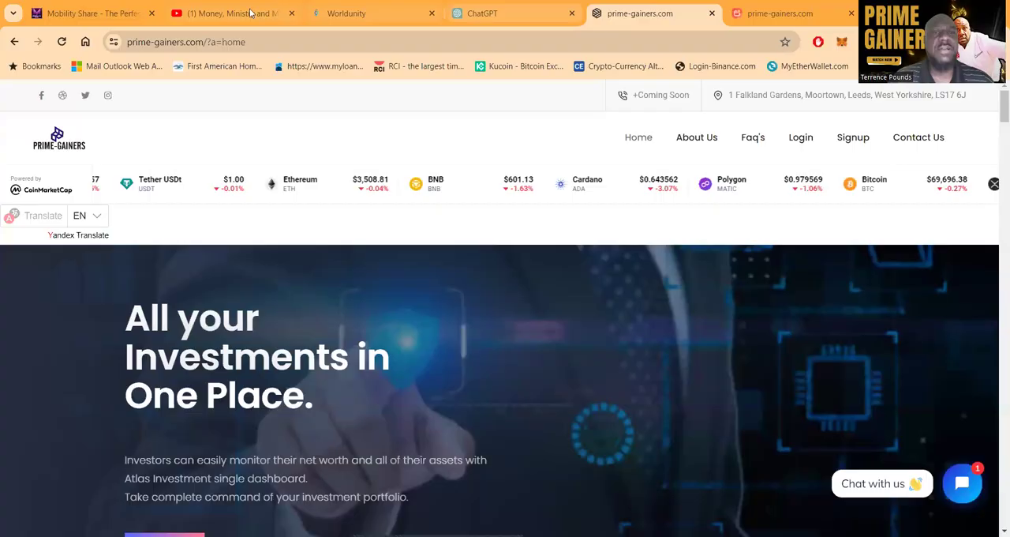
- Switch to the YouTube tab for the Money, Ministry and Motivation Passive Income channel
click(229, 14)
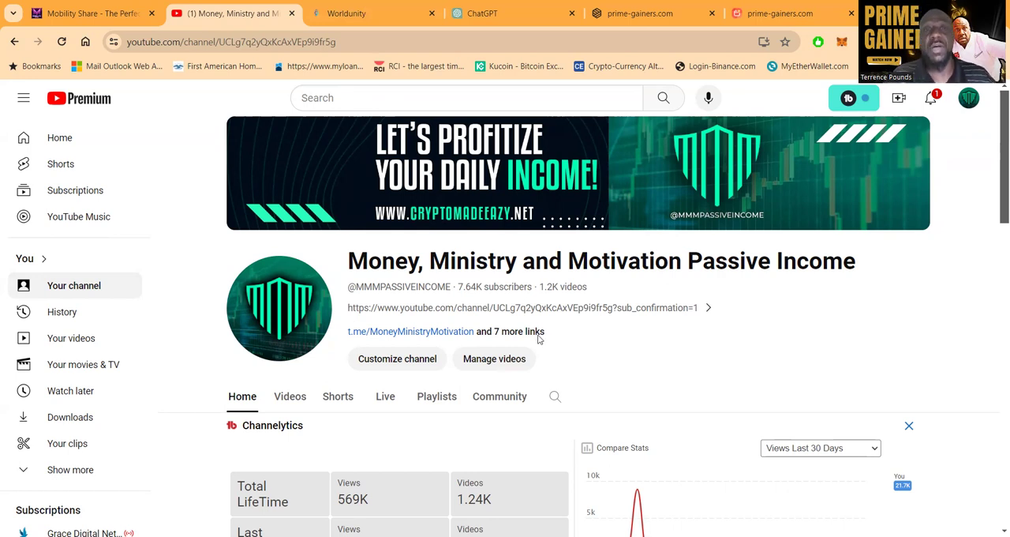
mouse_move(798, 291)
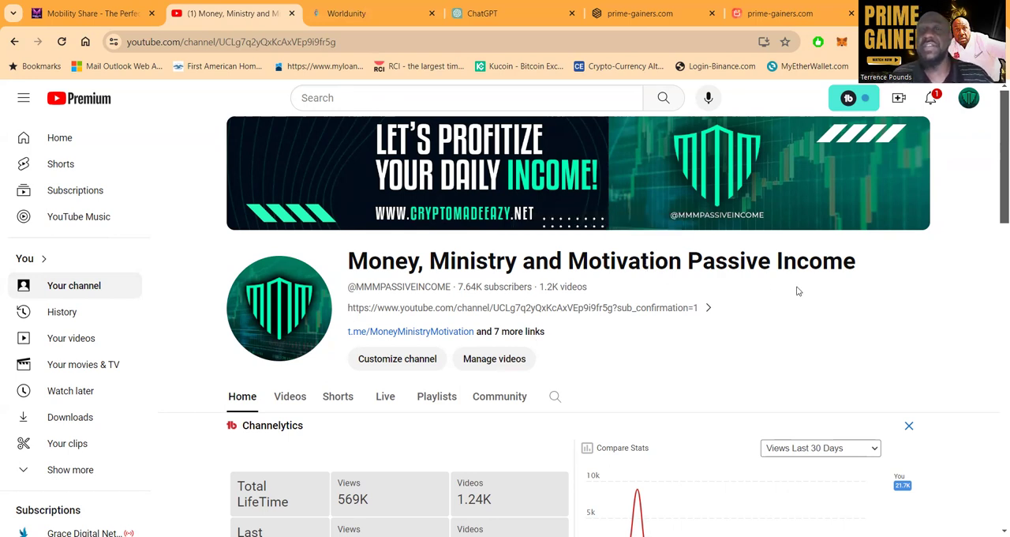
mouse_move(618, 299)
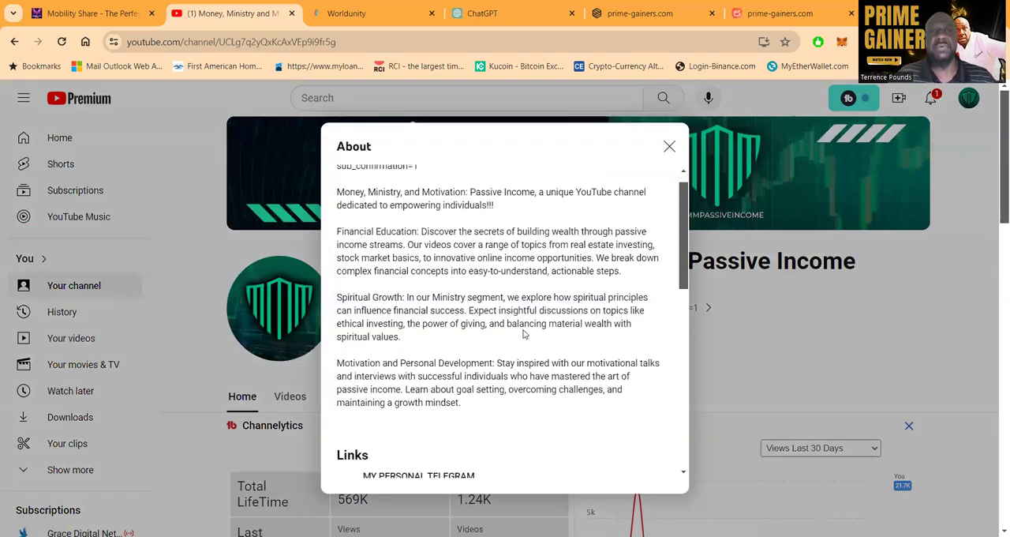
- Scroll through the About links, subscriber, video and view counts, then close the dialog
scroll(down, 3)
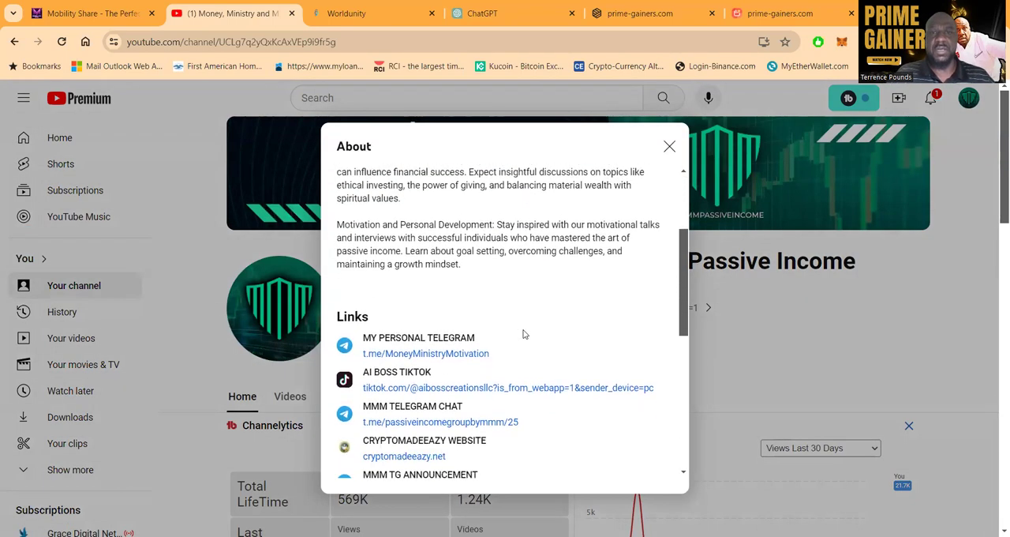
scroll(down, 3)
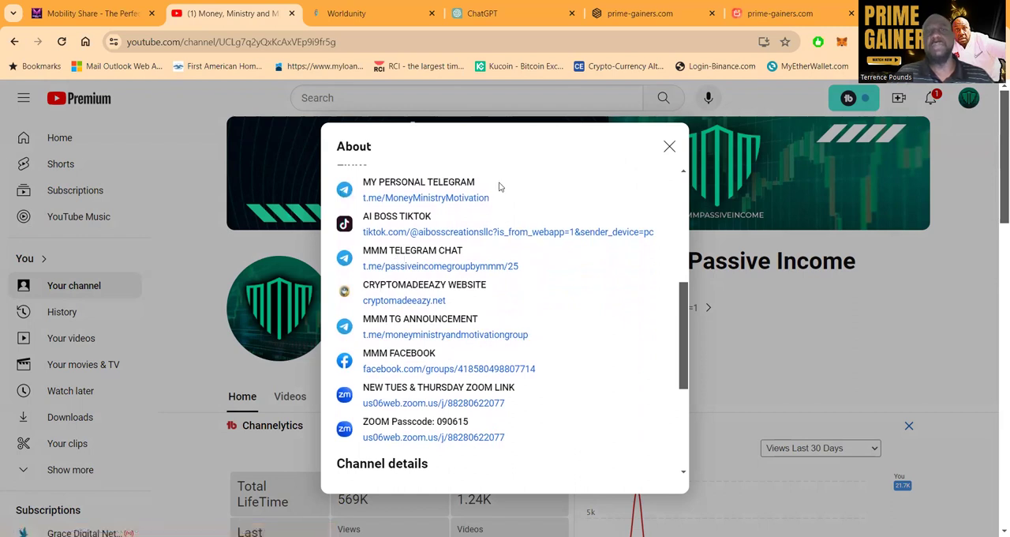
mouse_move(604, 242)
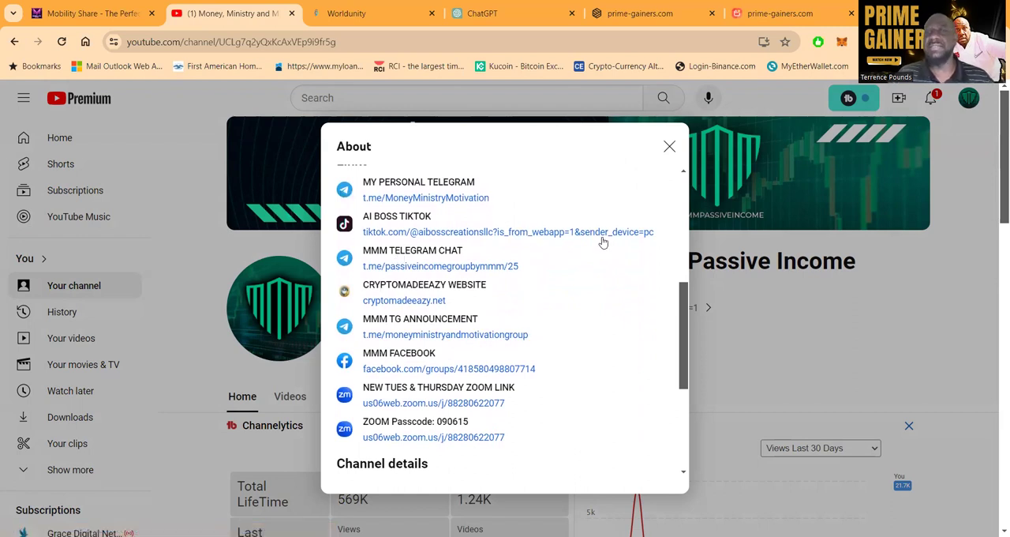
mouse_move(552, 287)
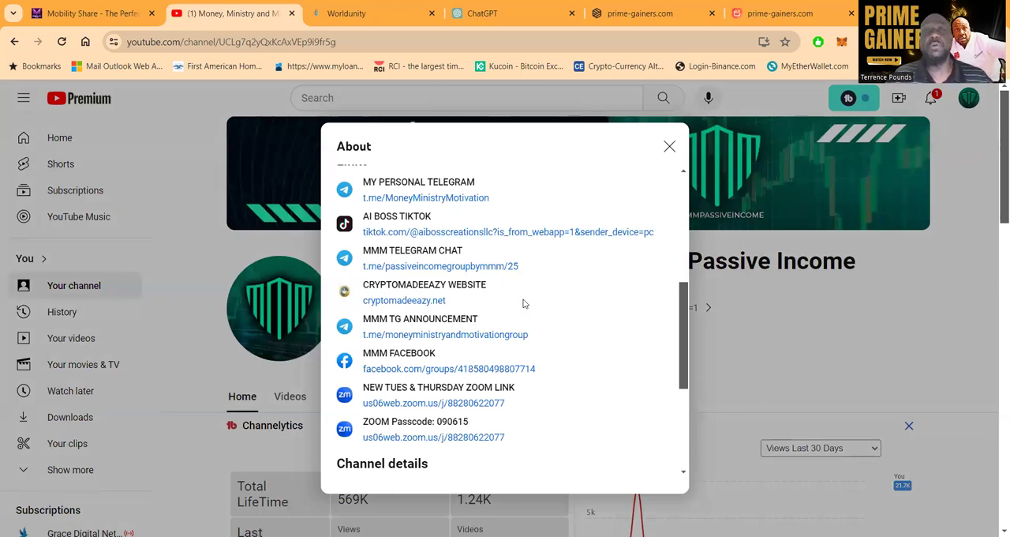
scroll(down, 3)
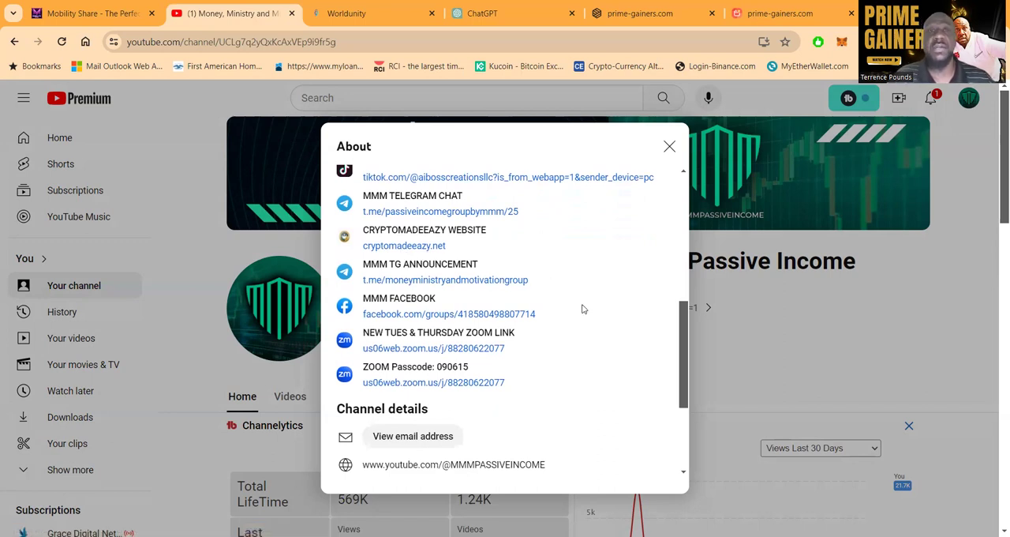
scroll(down, 3)
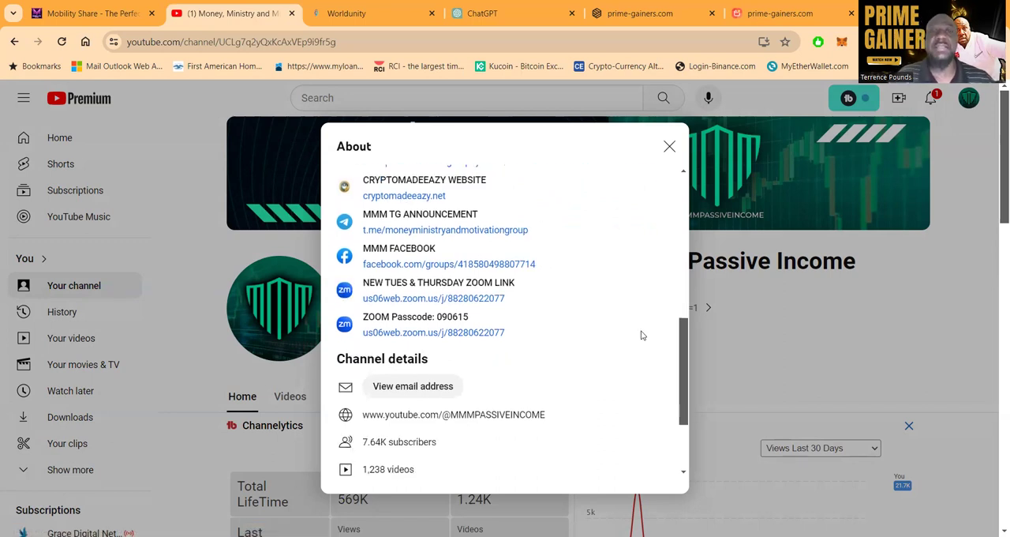
mouse_move(564, 329)
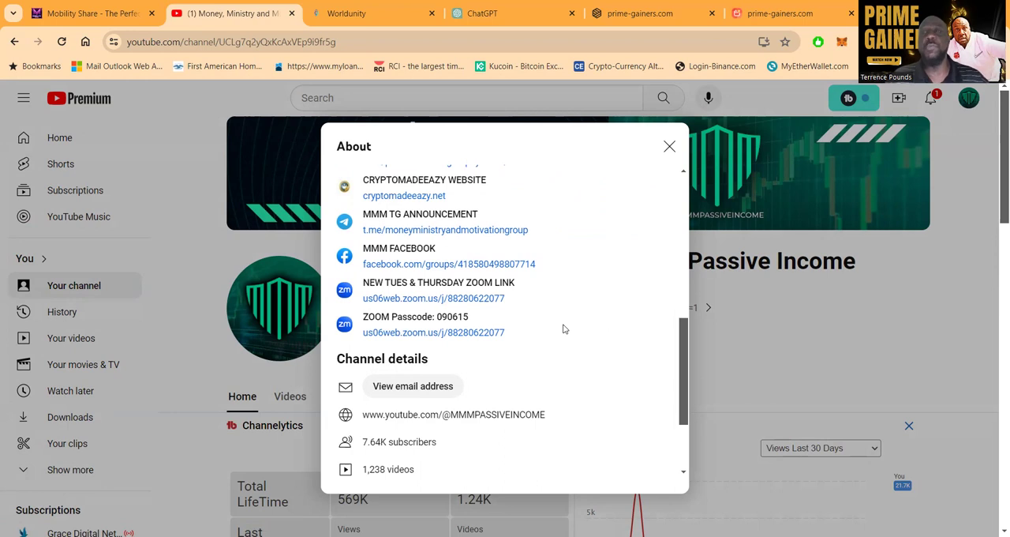
scroll(down, 3)
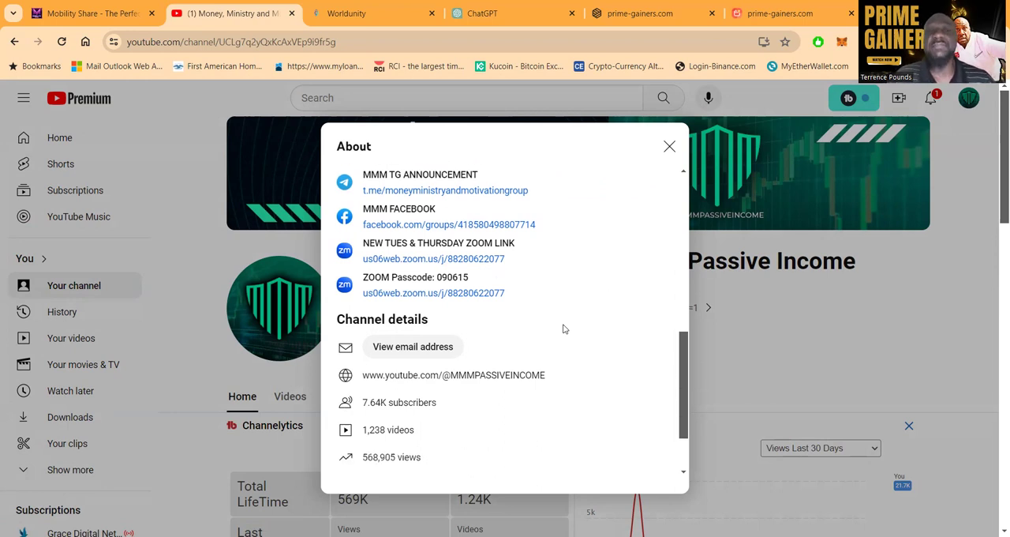
scroll(down, 3)
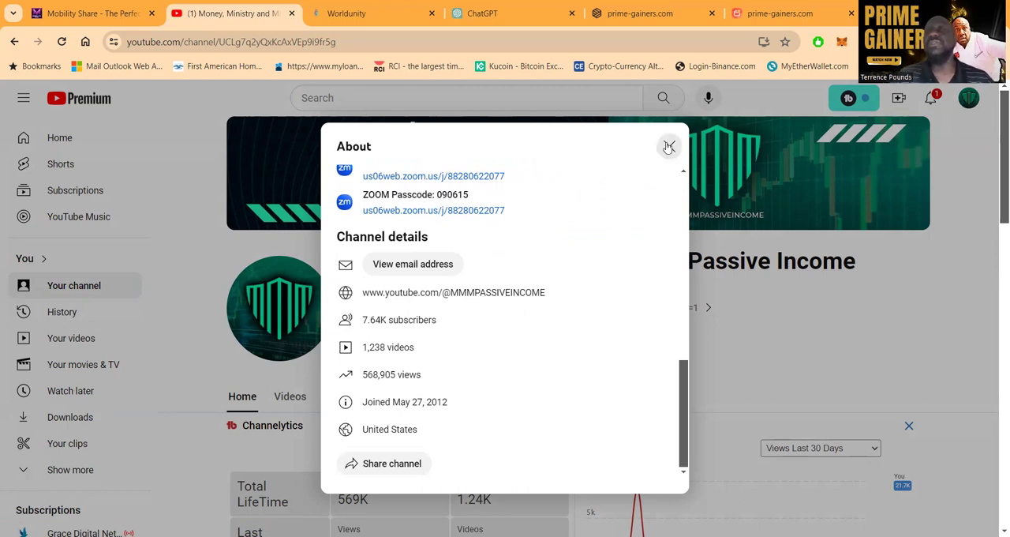
click(669, 146)
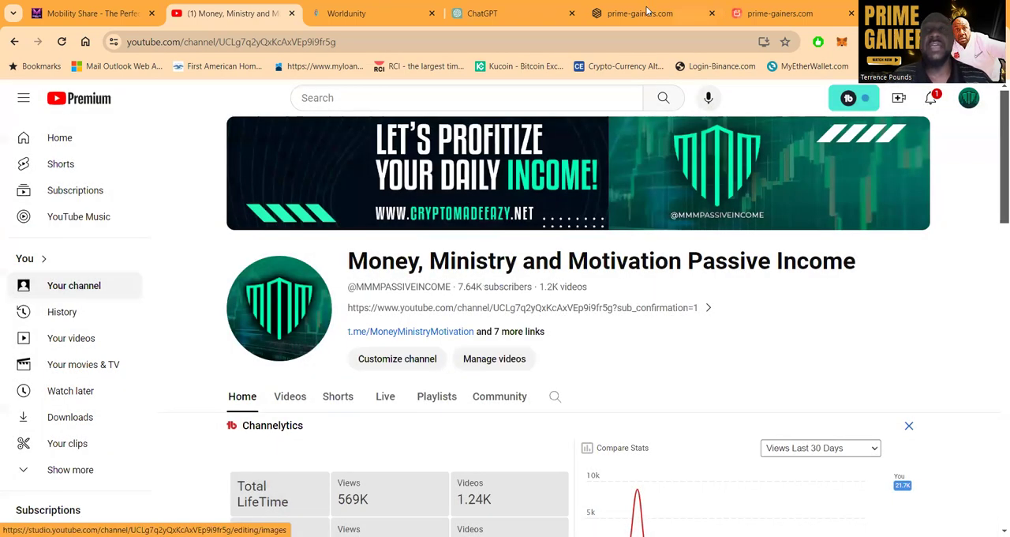
- Return to prime-gainers.com and scroll past the company steps to the intro video
click(639, 13)
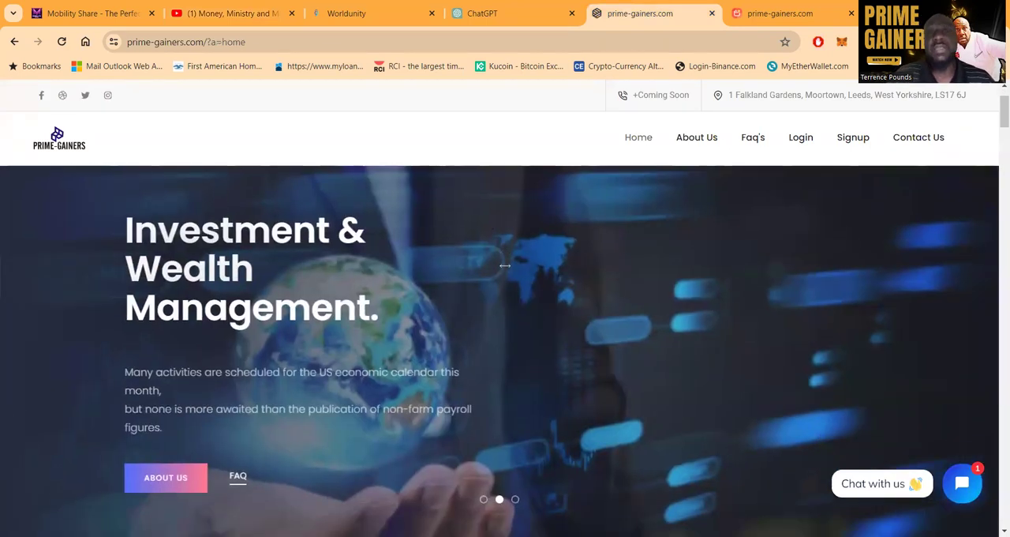
scroll(down, 3)
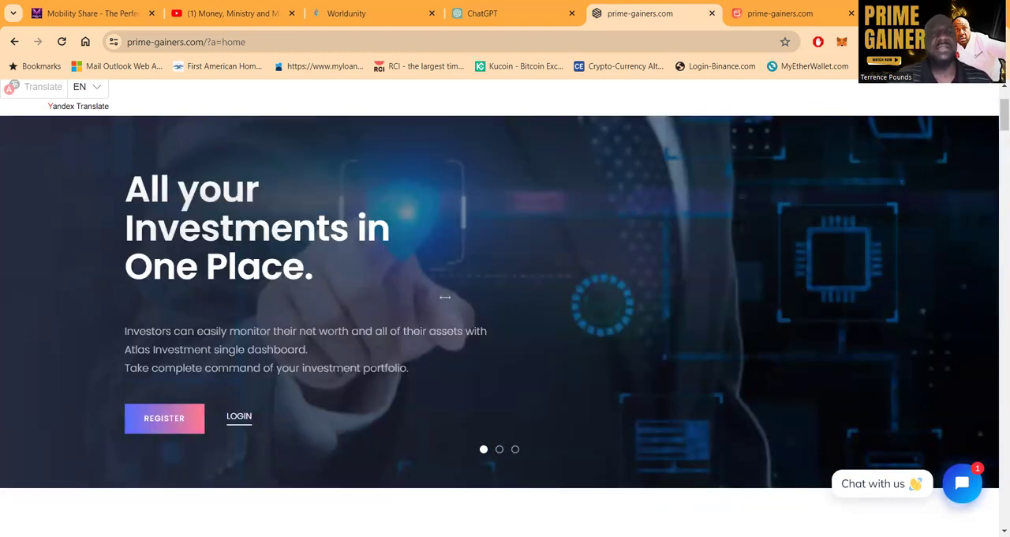
scroll(down, 3)
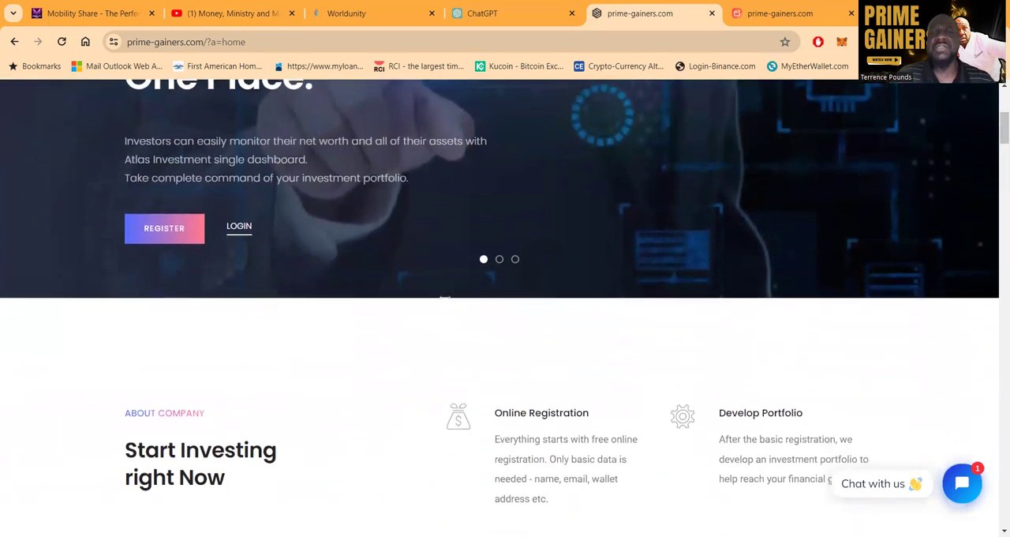
scroll(down, 3)
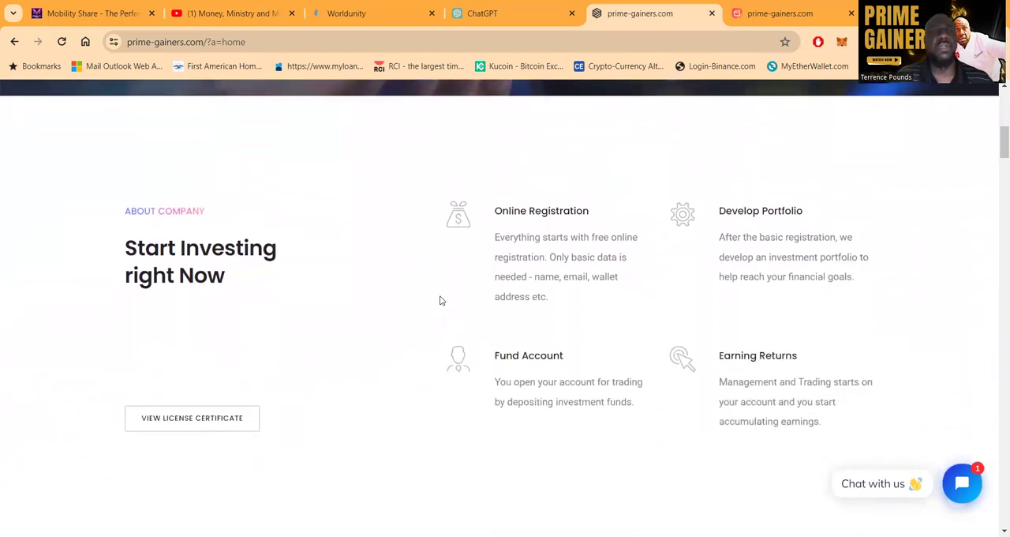
scroll(down, 3)
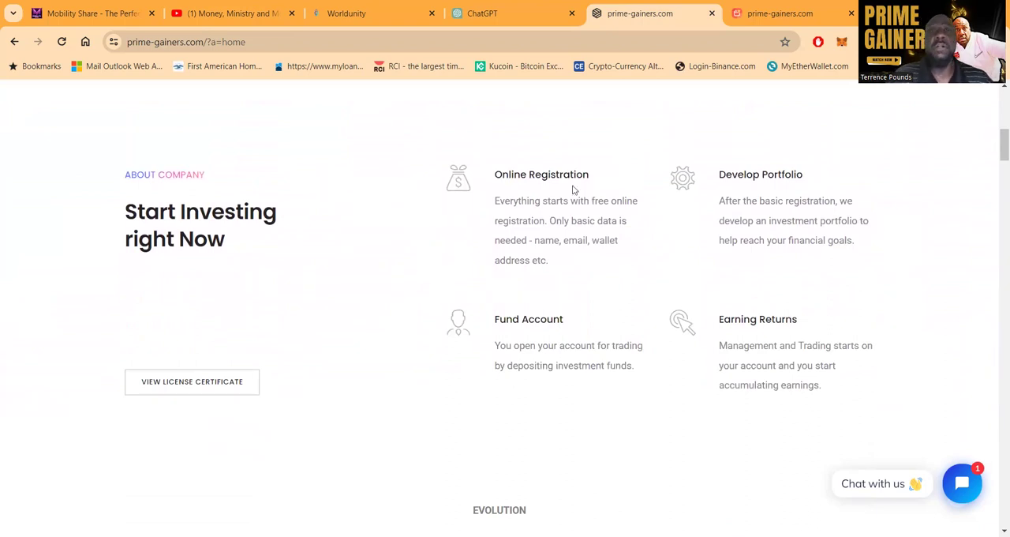
mouse_move(597, 356)
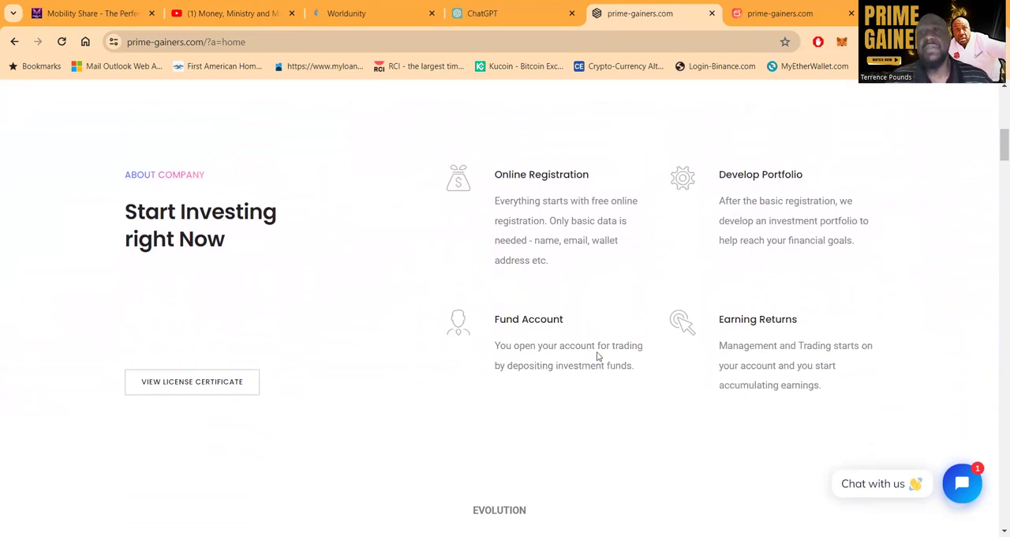
scroll(down, 3)
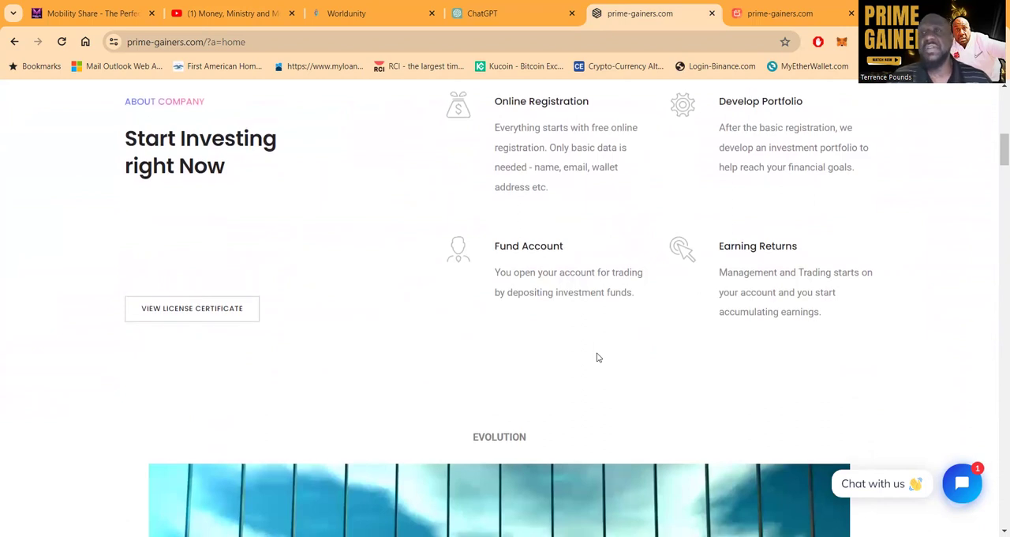
scroll(down, 3)
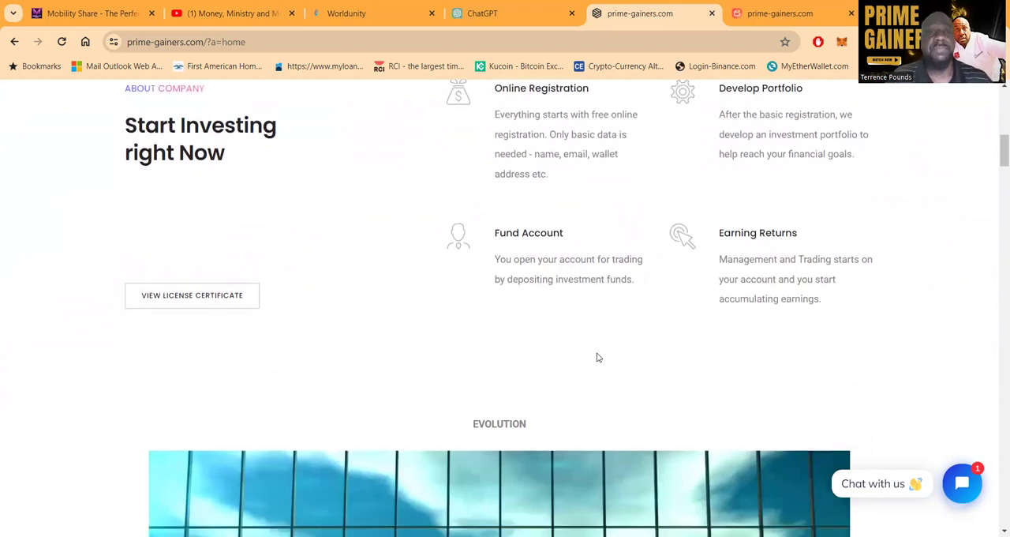
scroll(down, 3)
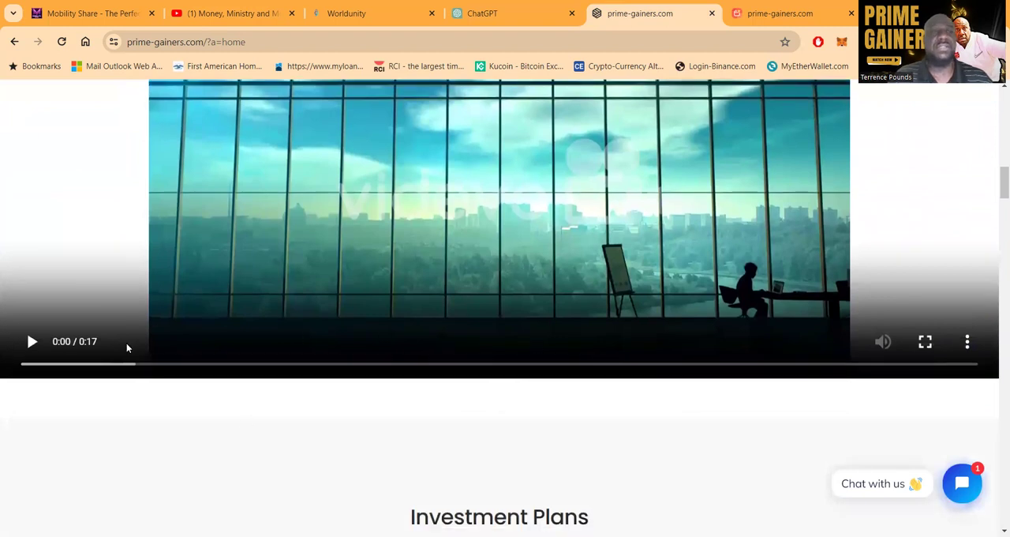
- Scroll to the Starter 8%, Golden 15% and VIP 30% plan cards
scroll(down, 3)
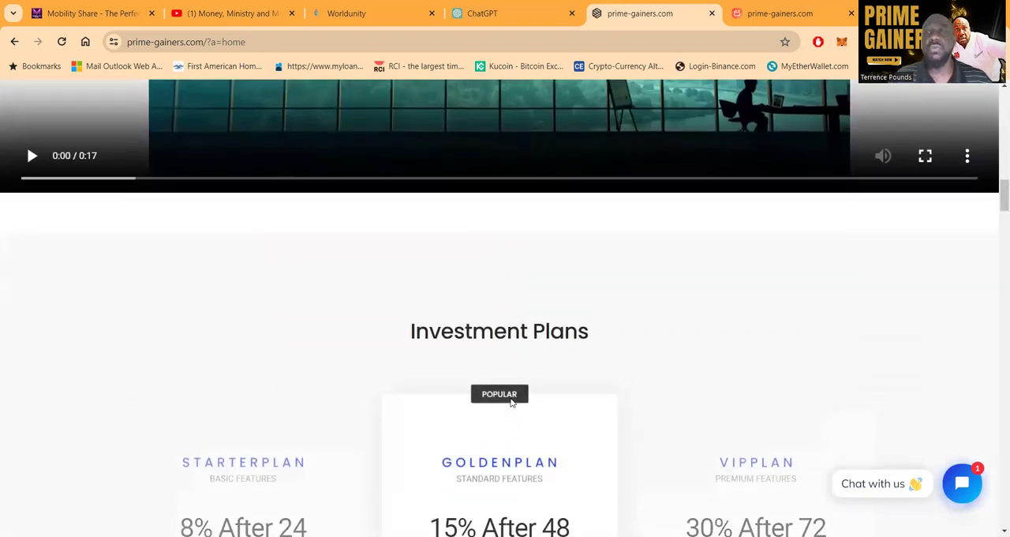
scroll(down, 3)
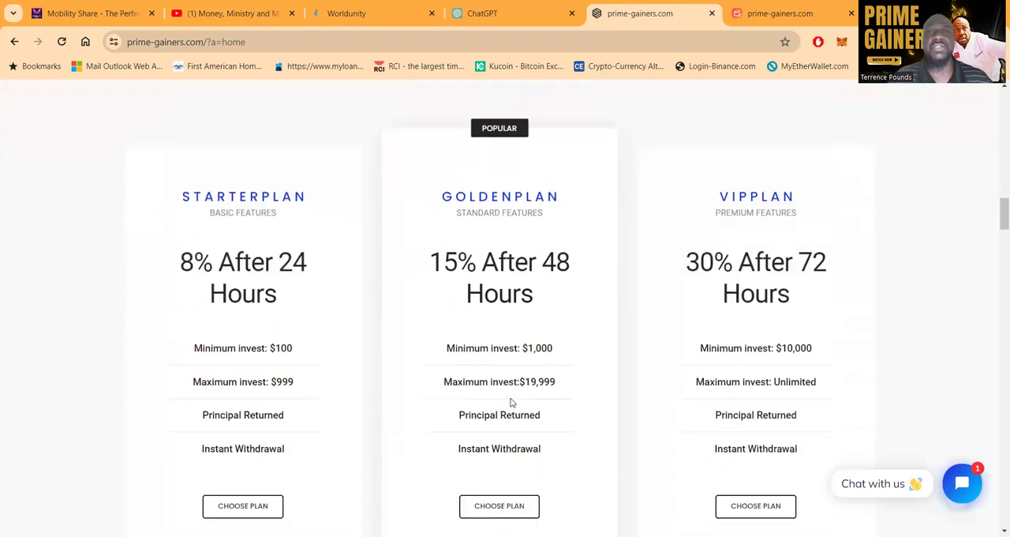
scroll(down, 3)
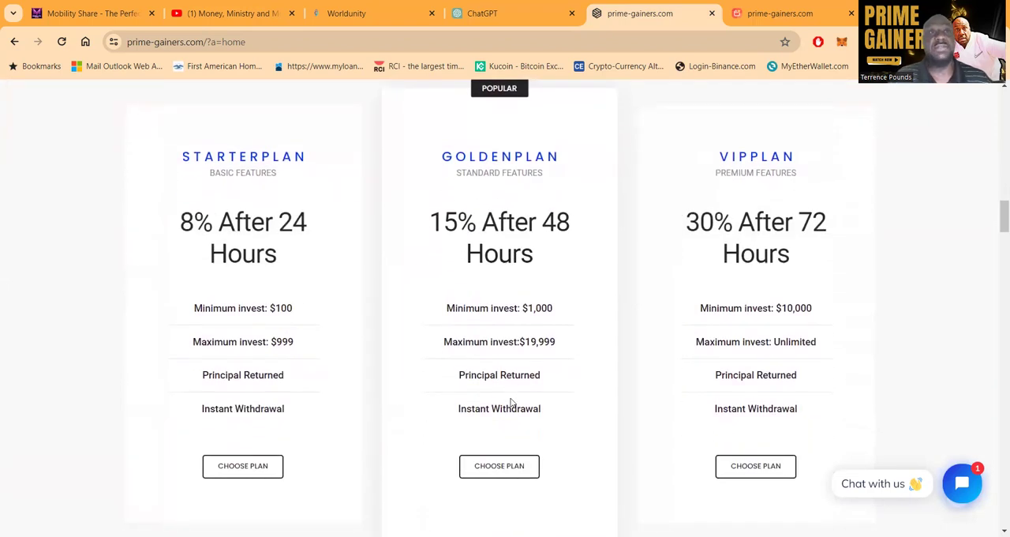
mouse_move(204, 232)
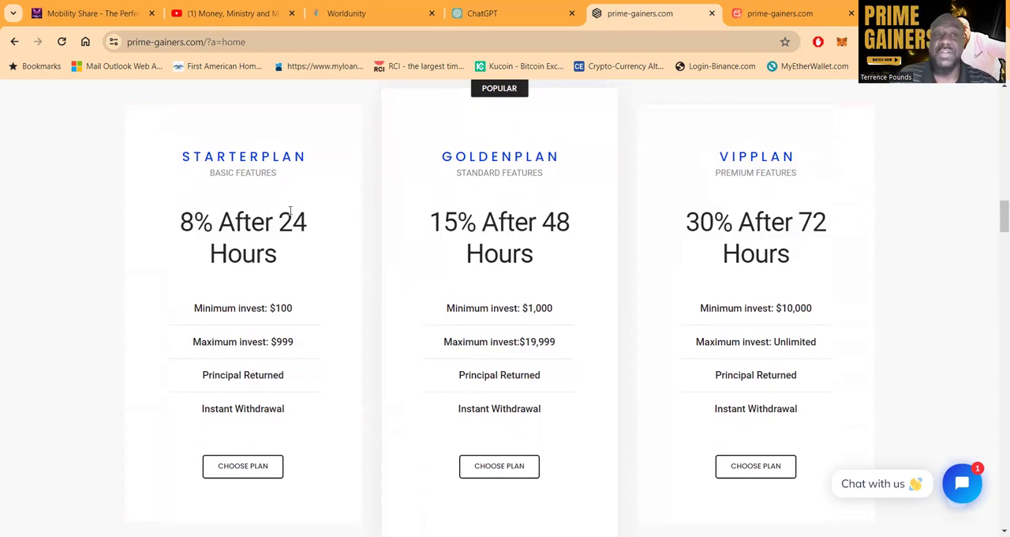
mouse_move(298, 298)
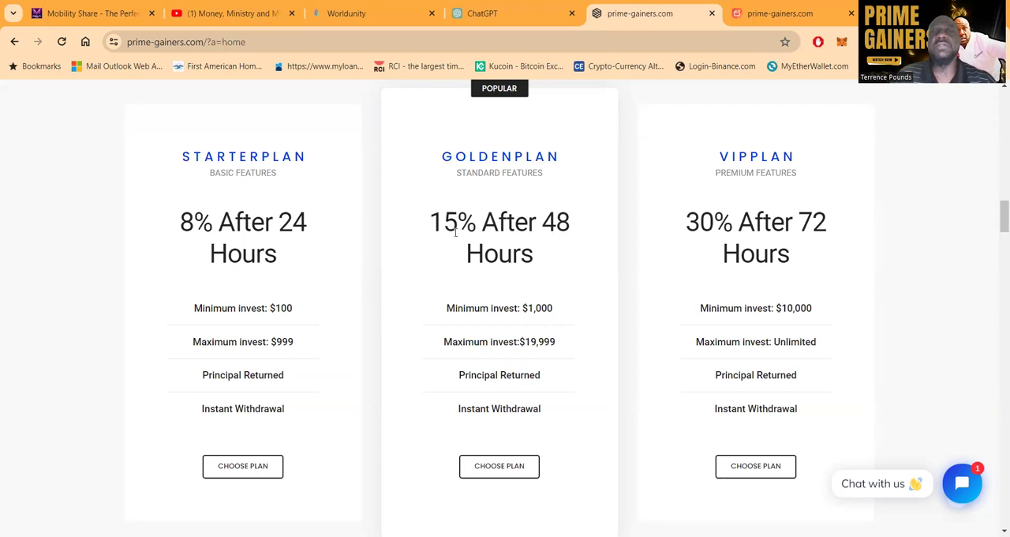
mouse_move(539, 274)
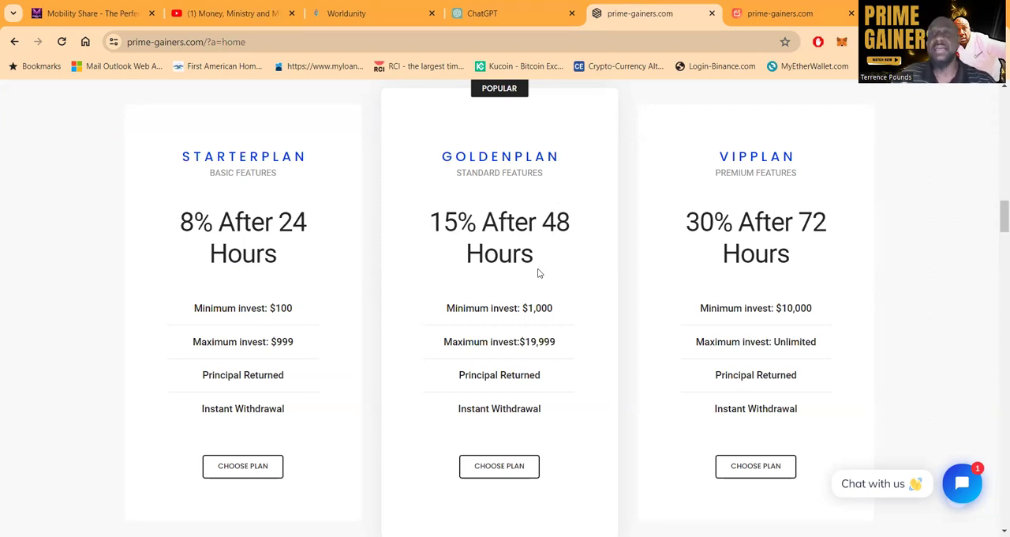
mouse_move(442, 242)
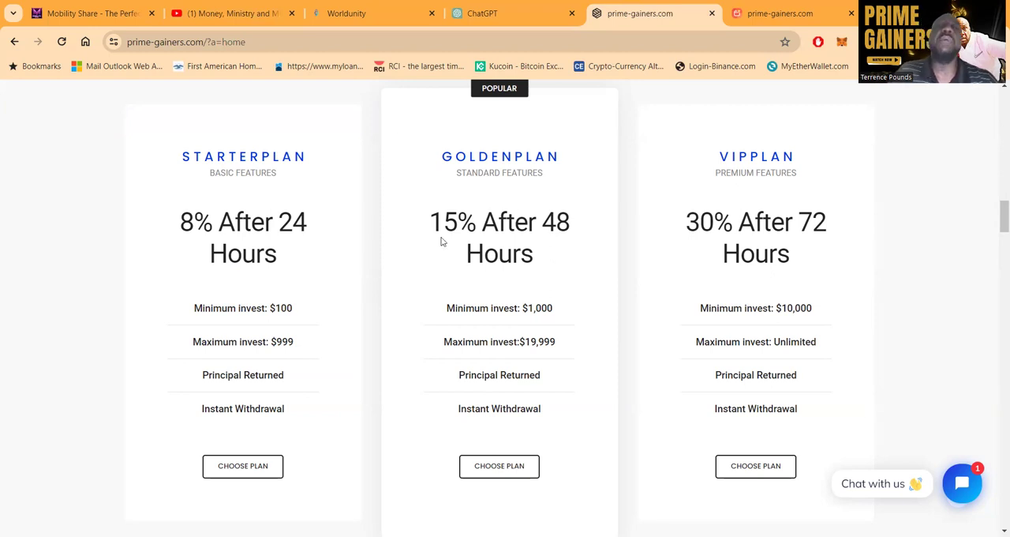
mouse_move(516, 231)
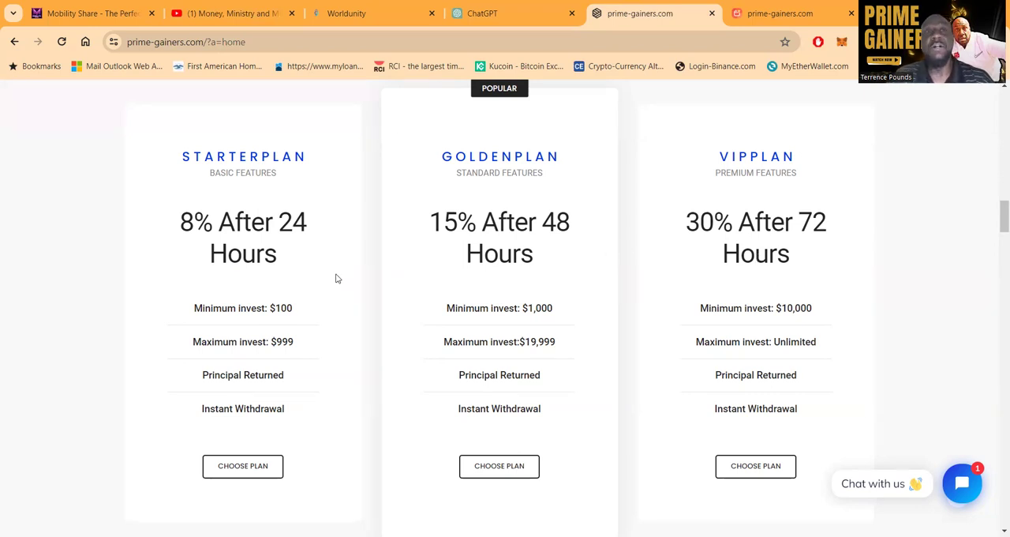
mouse_move(692, 207)
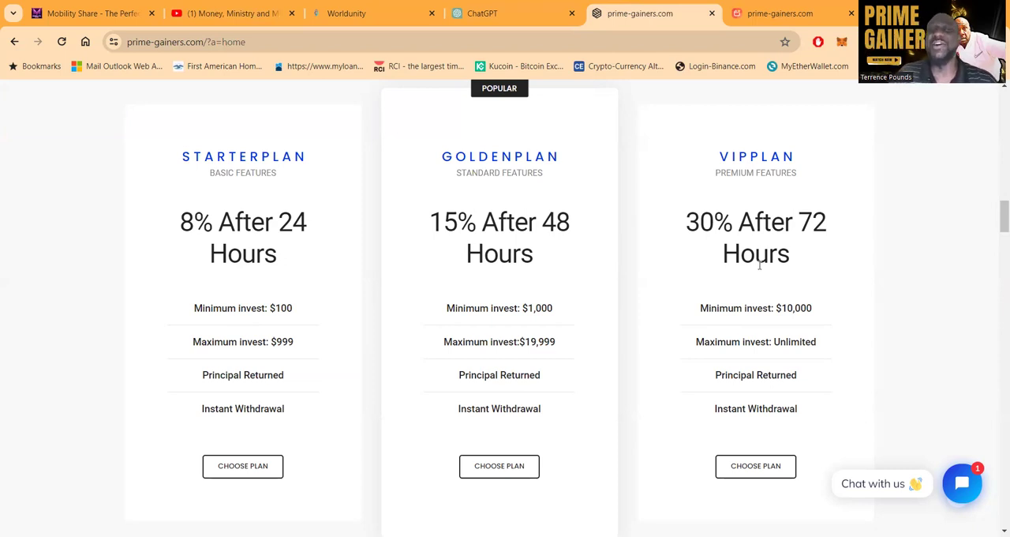
mouse_move(558, 278)
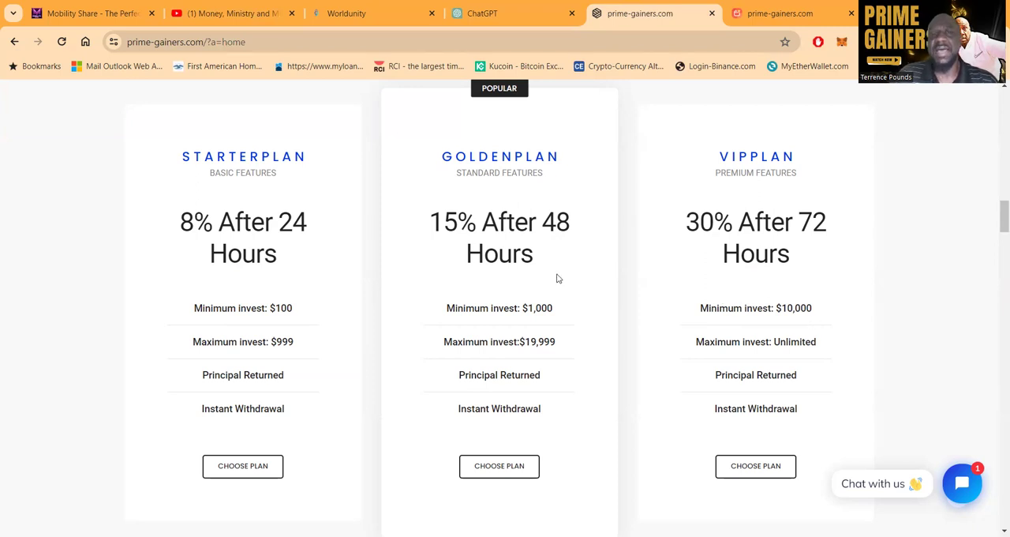
mouse_move(186, 313)
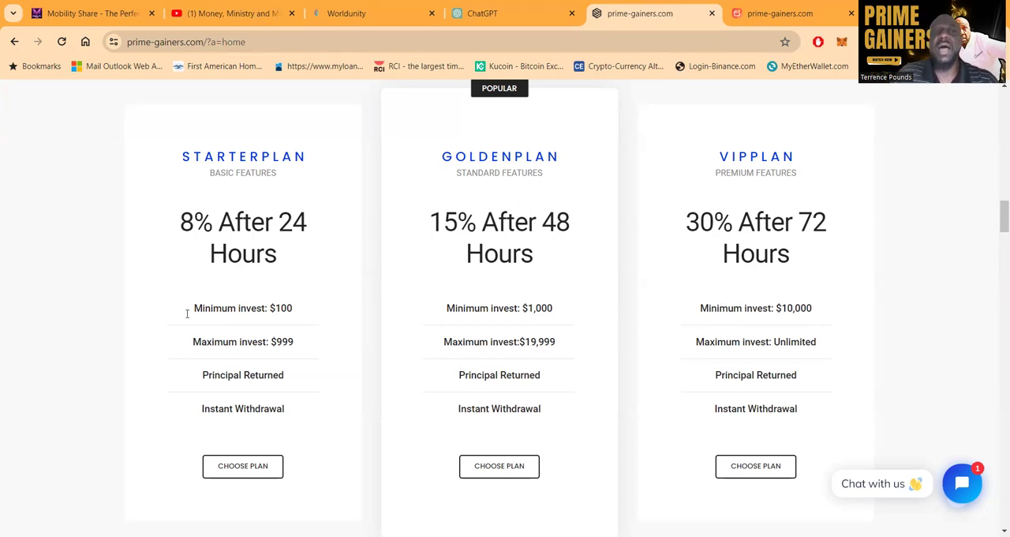
mouse_move(356, 324)
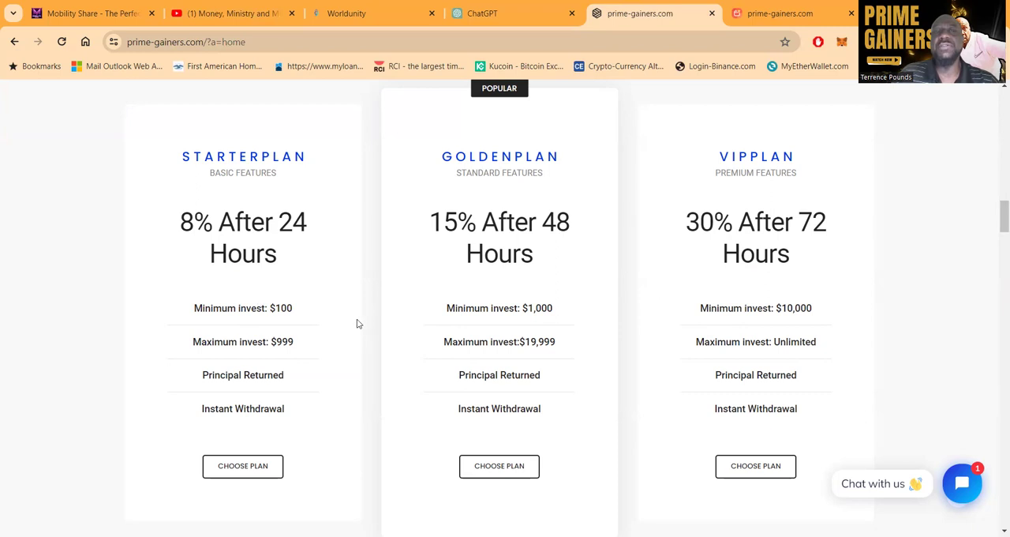
- Scroll past Deposit/Withdrawal, Partnership Program and Live Rate & Calculator to the bank logos
scroll(down, 3)
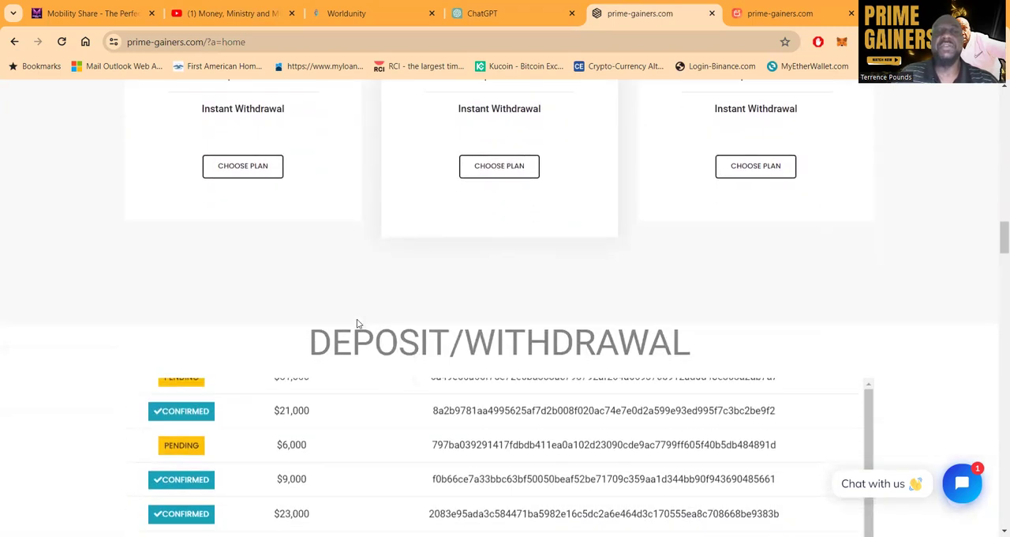
scroll(down, 3)
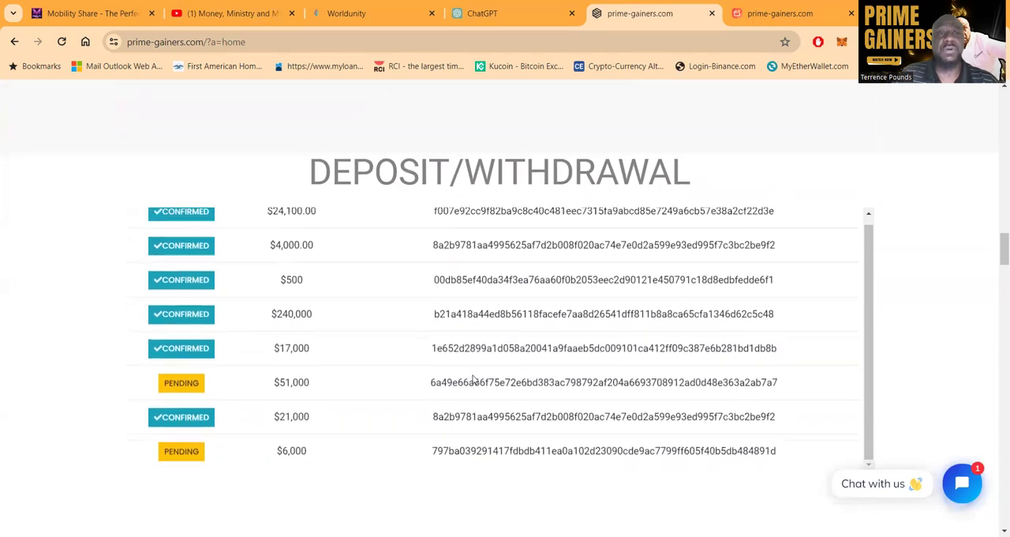
scroll(down, 3)
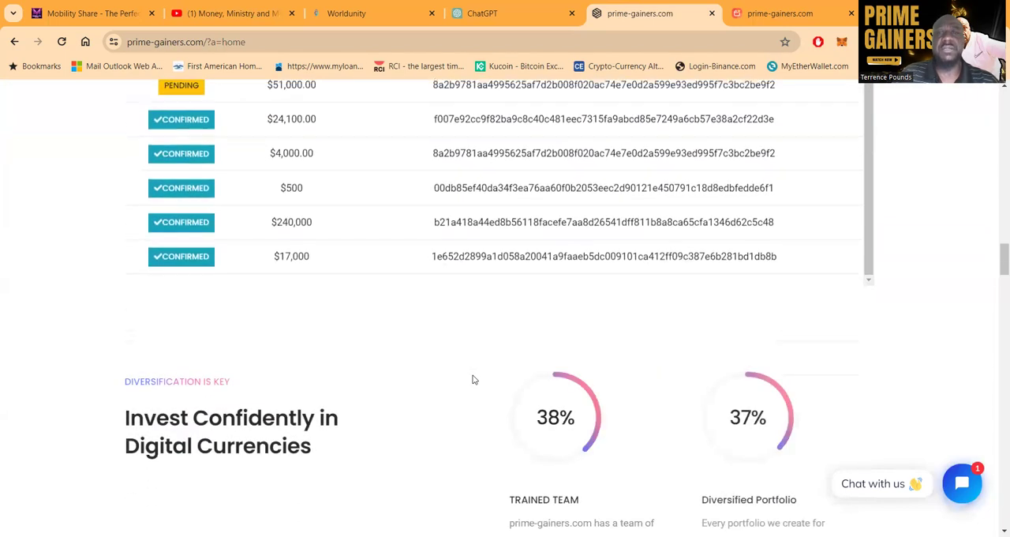
scroll(down, 3)
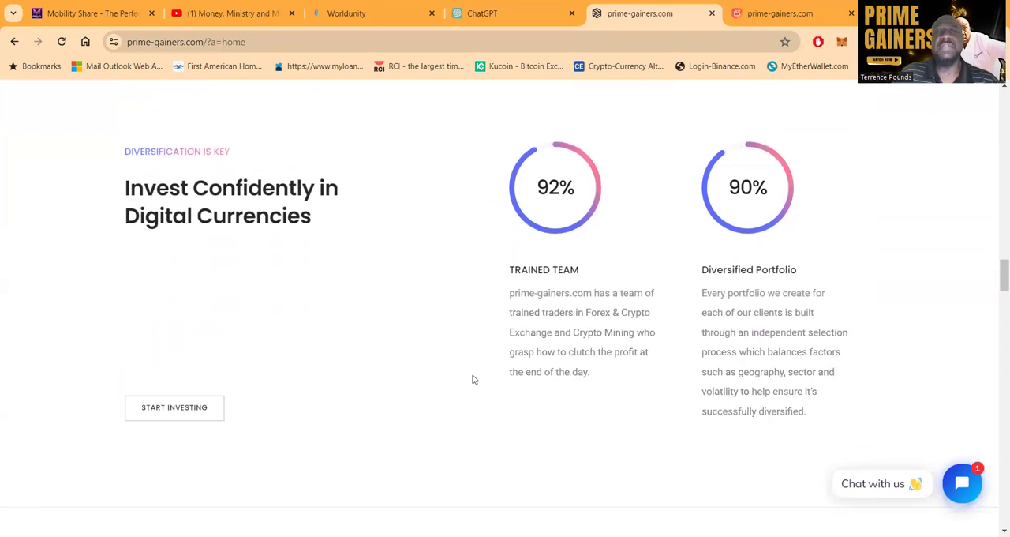
scroll(down, 3)
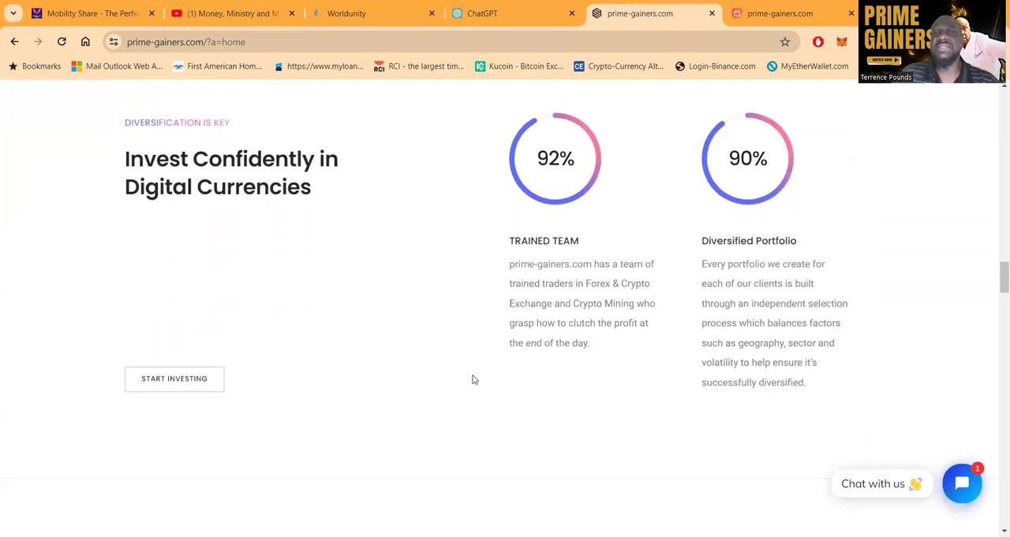
scroll(down, 3)
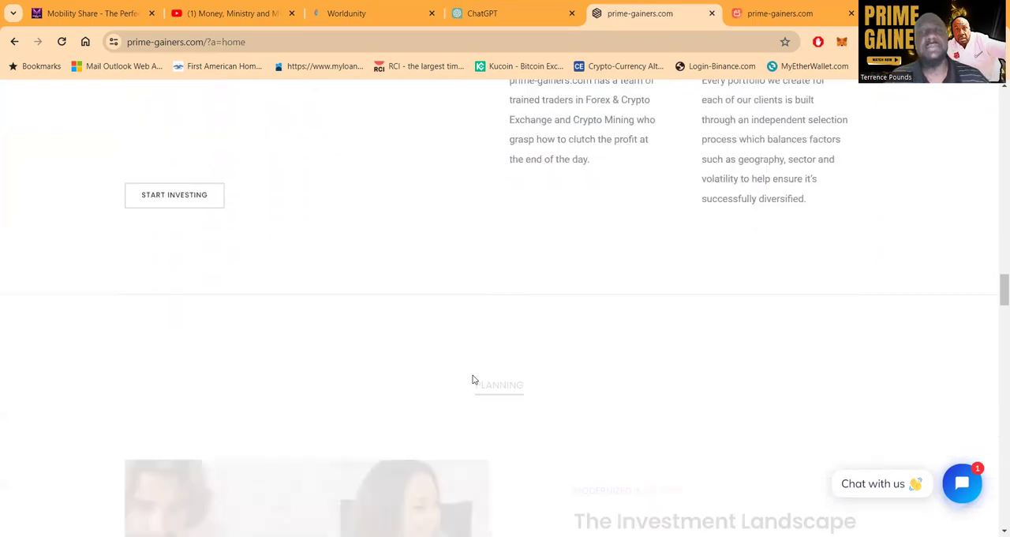
scroll(down, 3)
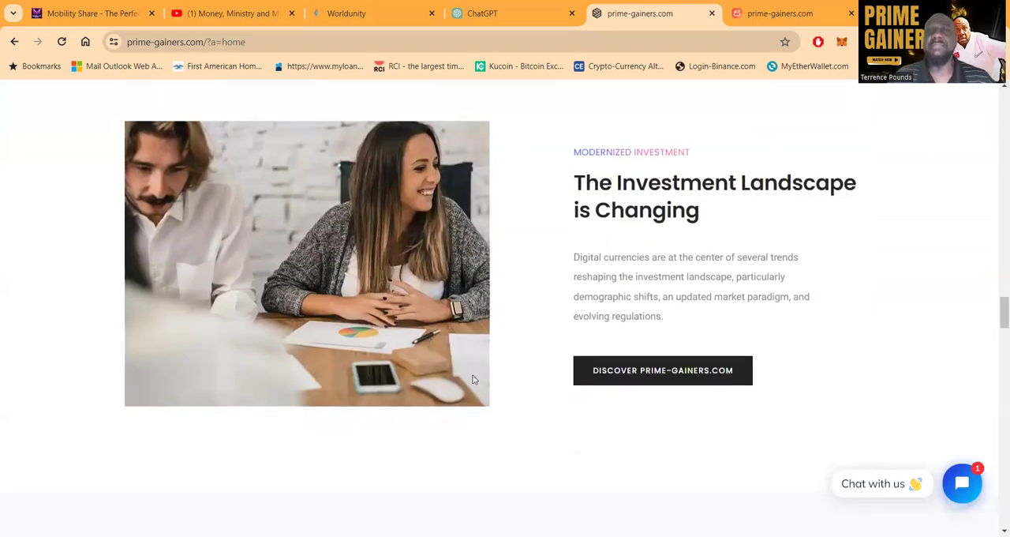
scroll(down, 3)
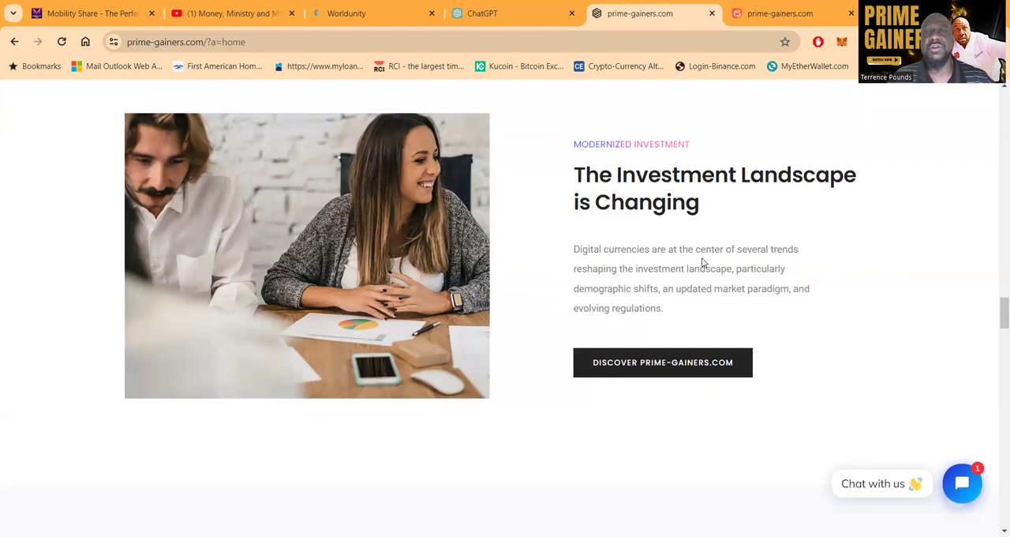
scroll(down, 3)
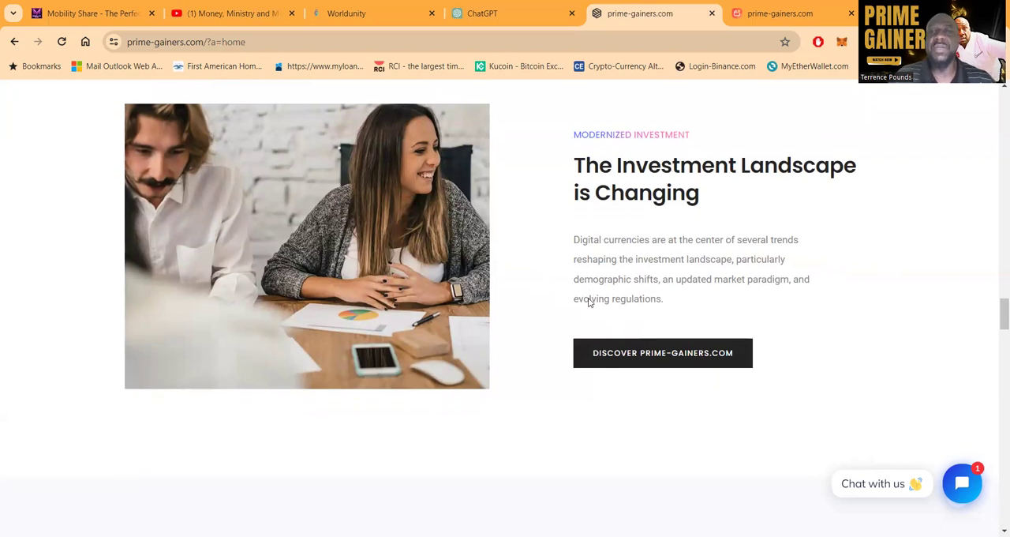
scroll(down, 3)
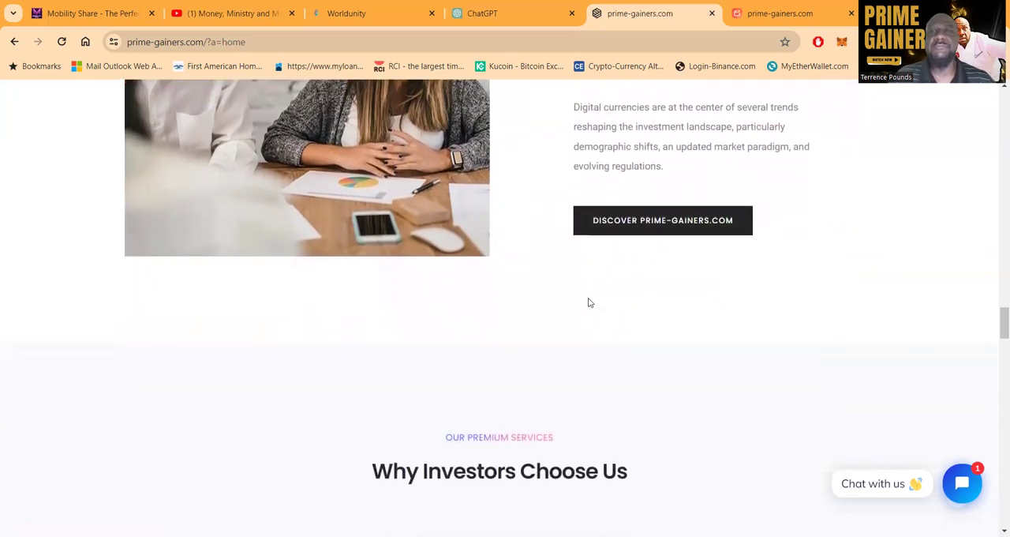
scroll(down, 3)
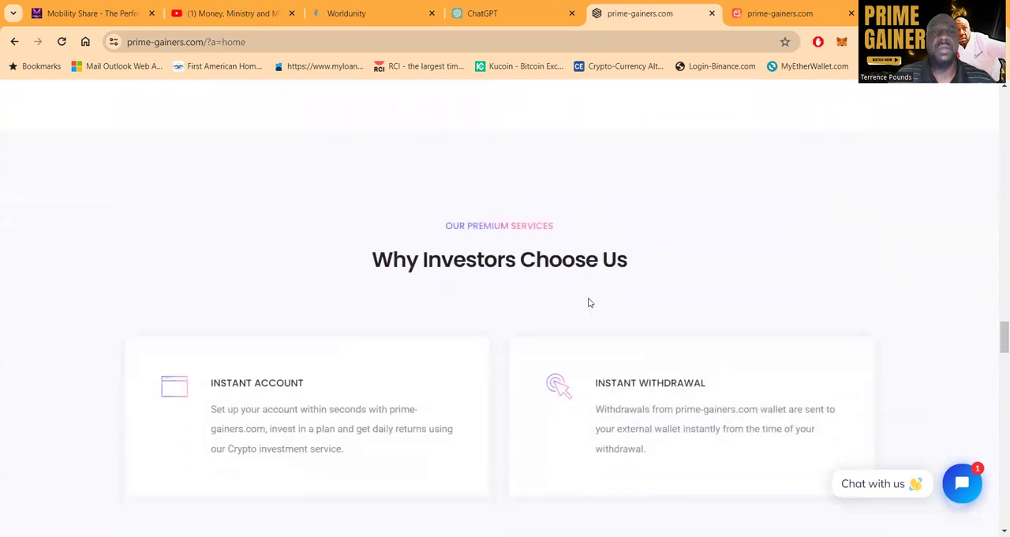
scroll(down, 3)
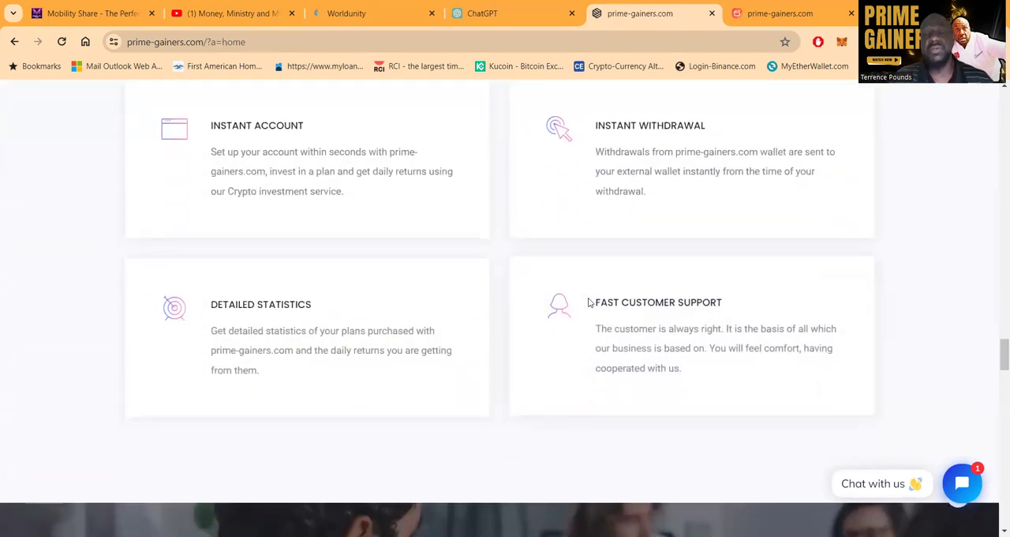
scroll(down, 3)
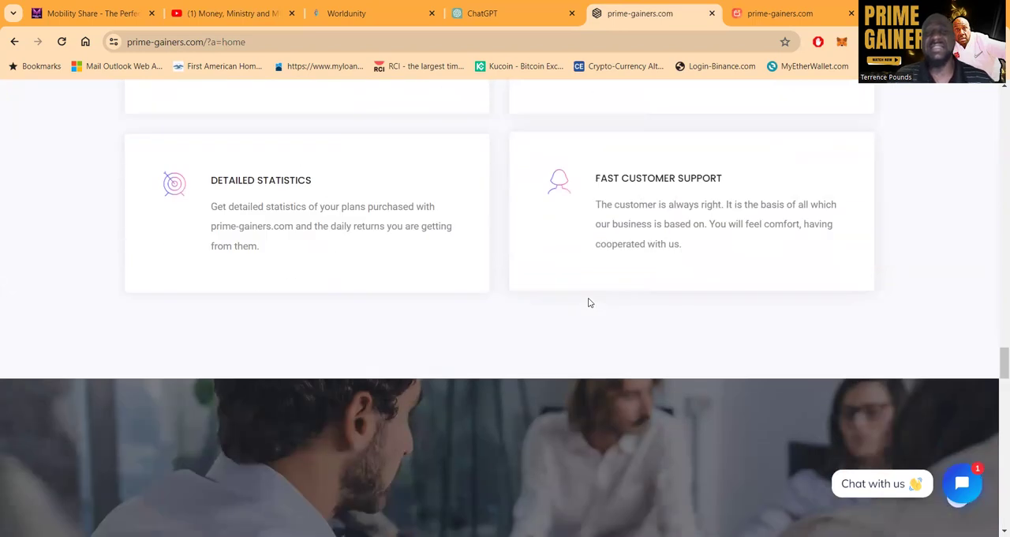
scroll(down, 3)
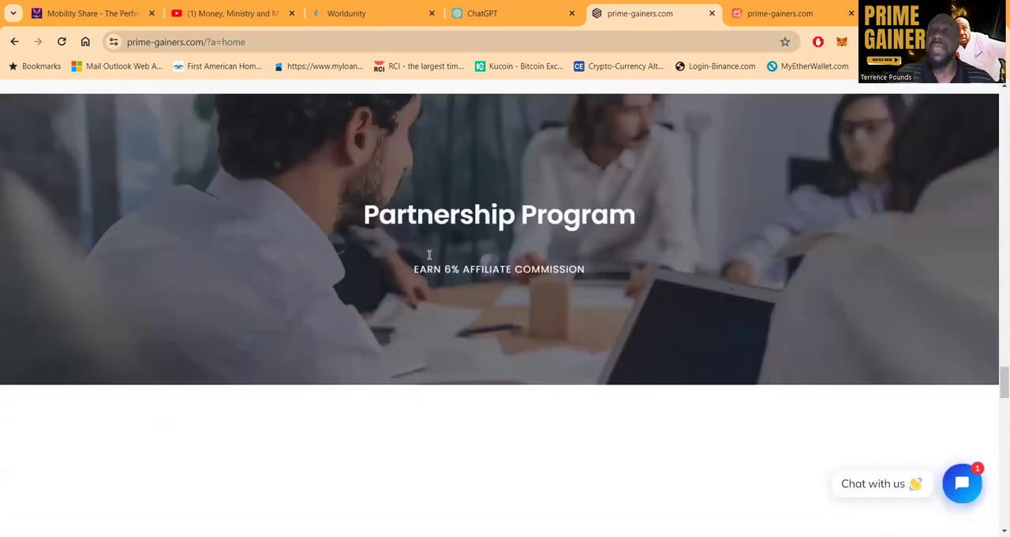
scroll(down, 3)
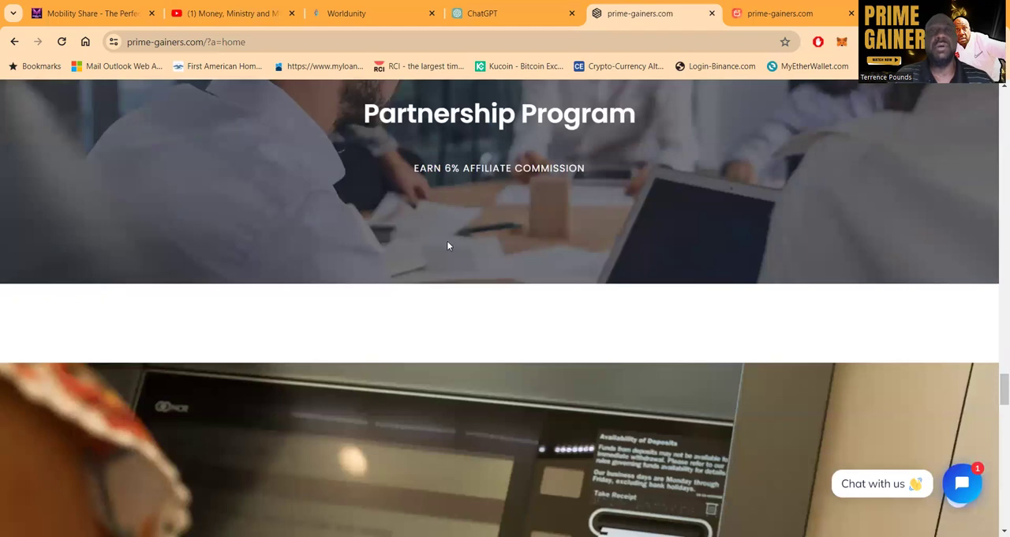
scroll(down, 3)
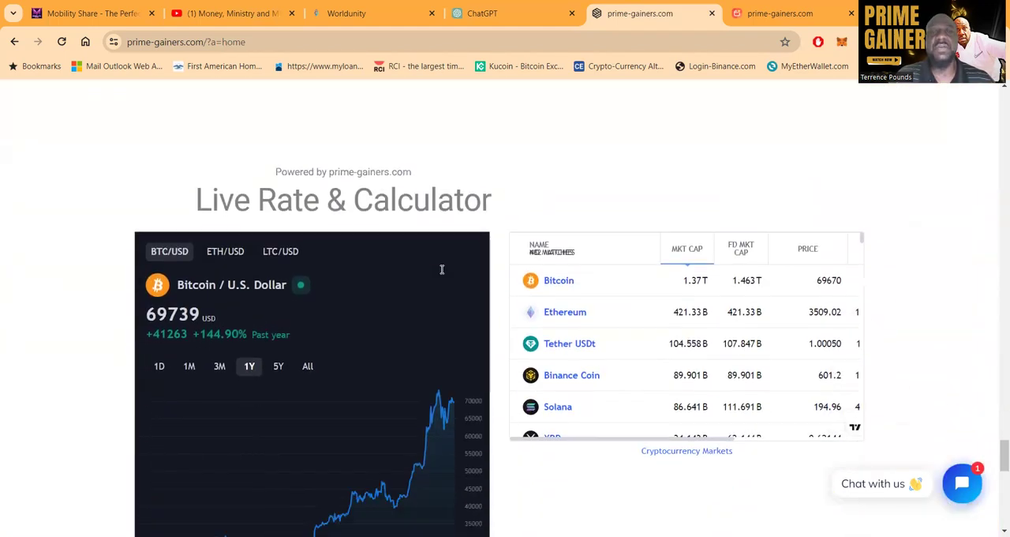
scroll(down, 3)
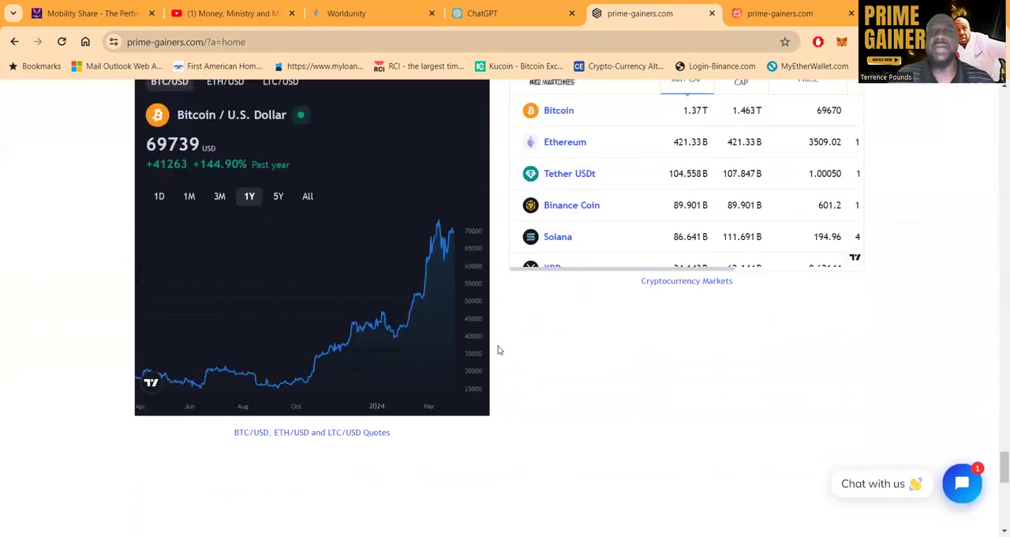
scroll(down, 3)
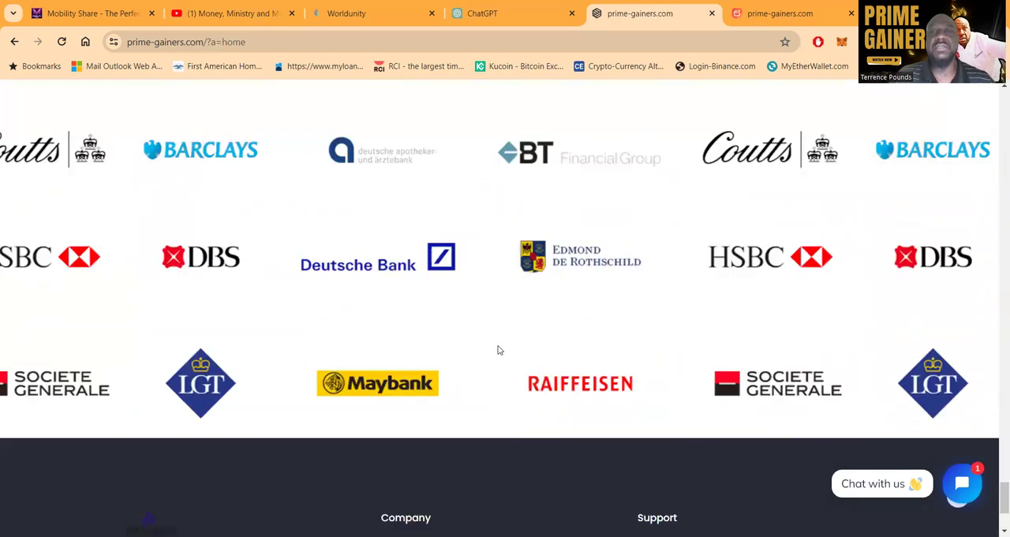
scroll(down, 3)
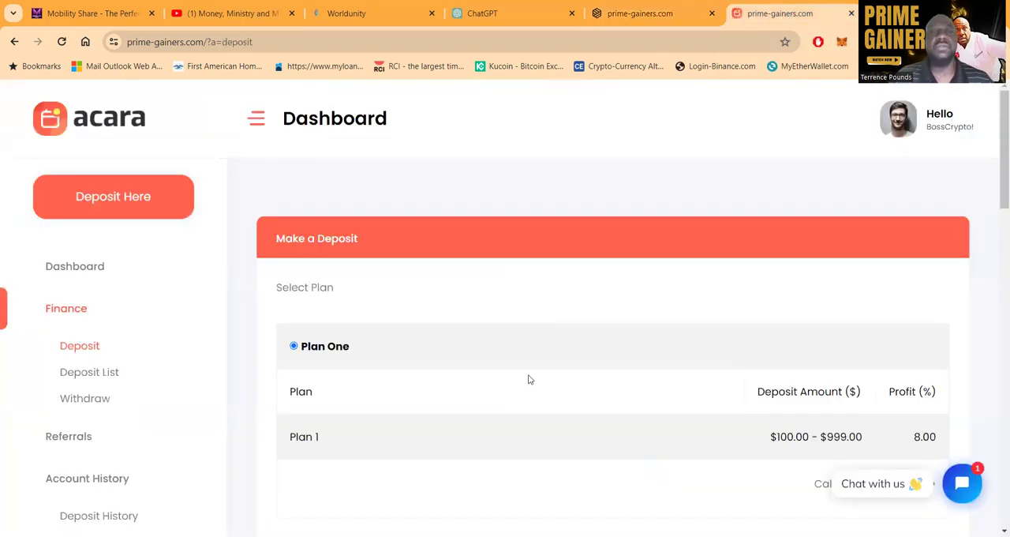
mouse_move(484, 371)
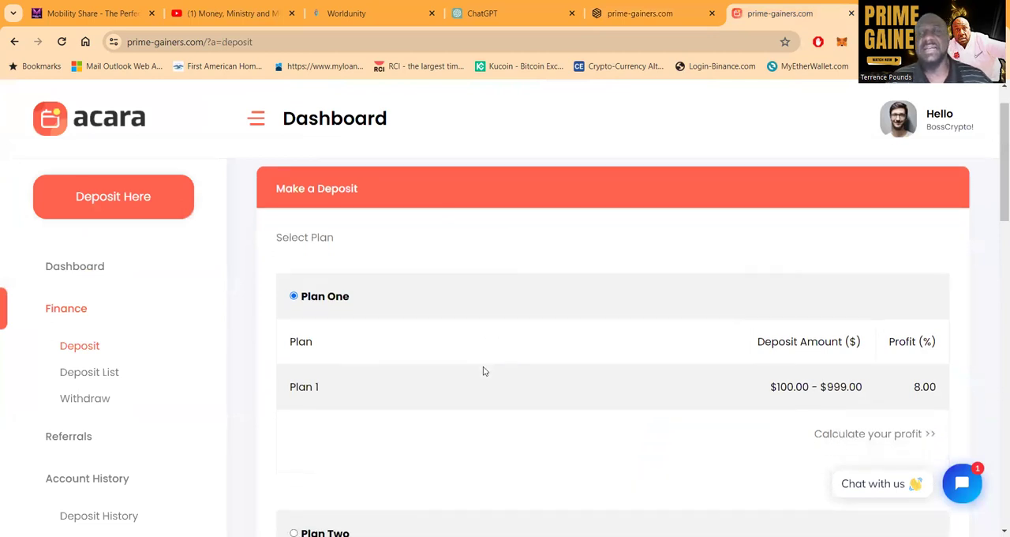
- Scroll the deposit page past Plans One to Three and Bitcoin funding to Spend
scroll(down, 3)
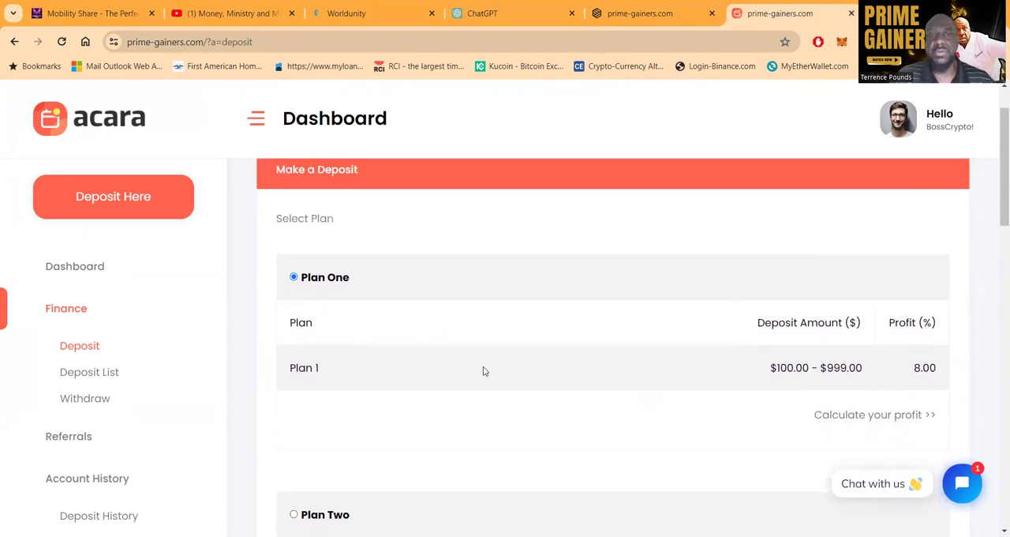
scroll(down, 3)
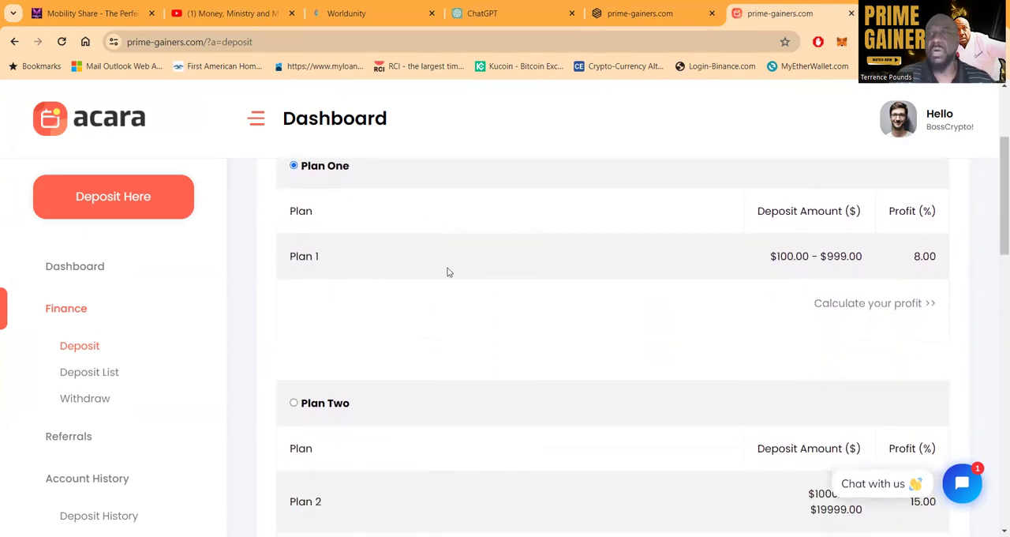
scroll(down, 3)
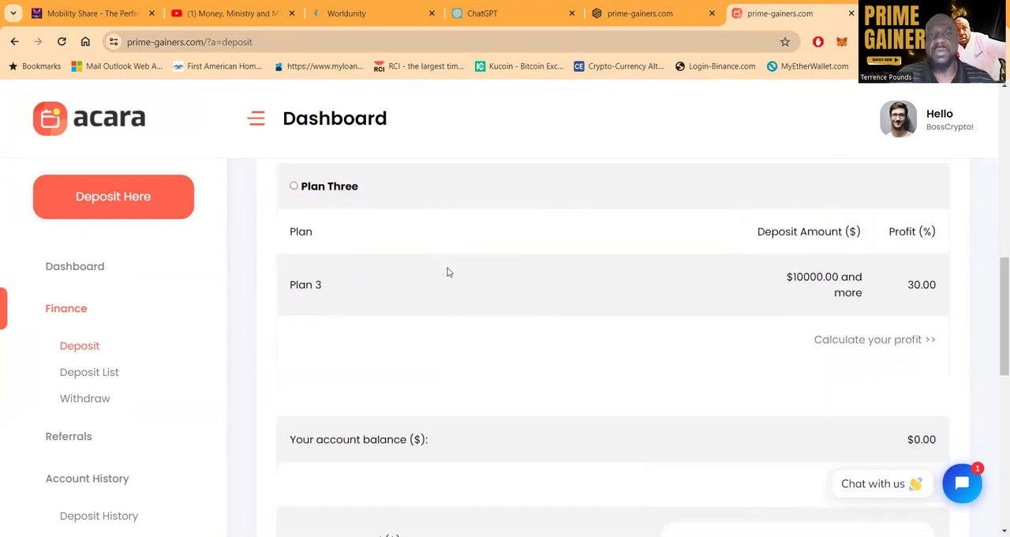
scroll(down, 3)
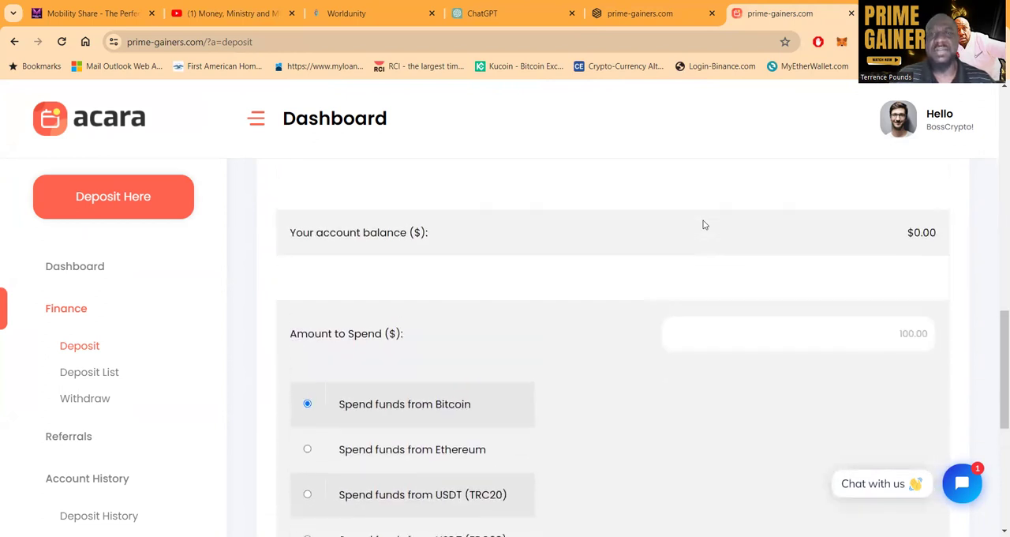
scroll(down, 3)
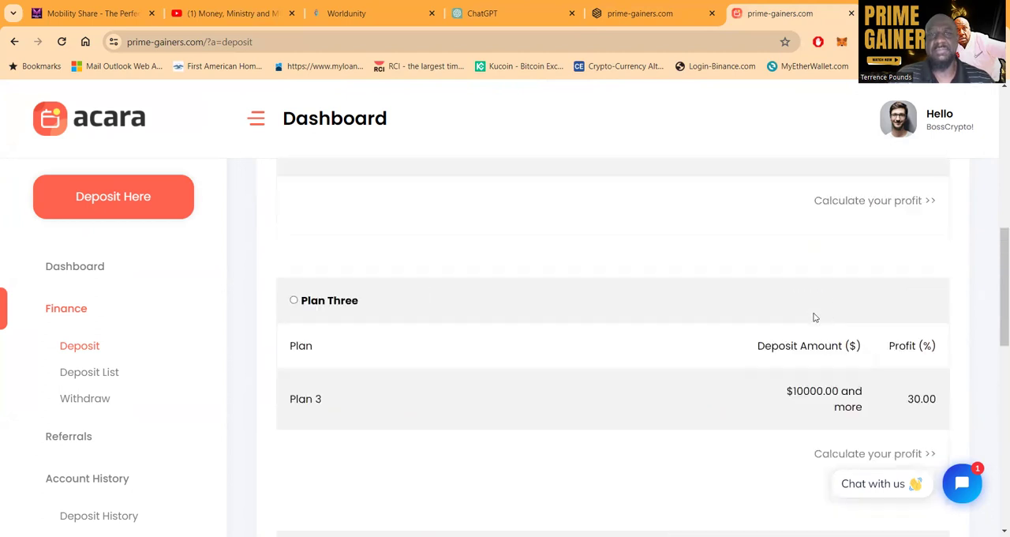
scroll(up, 3)
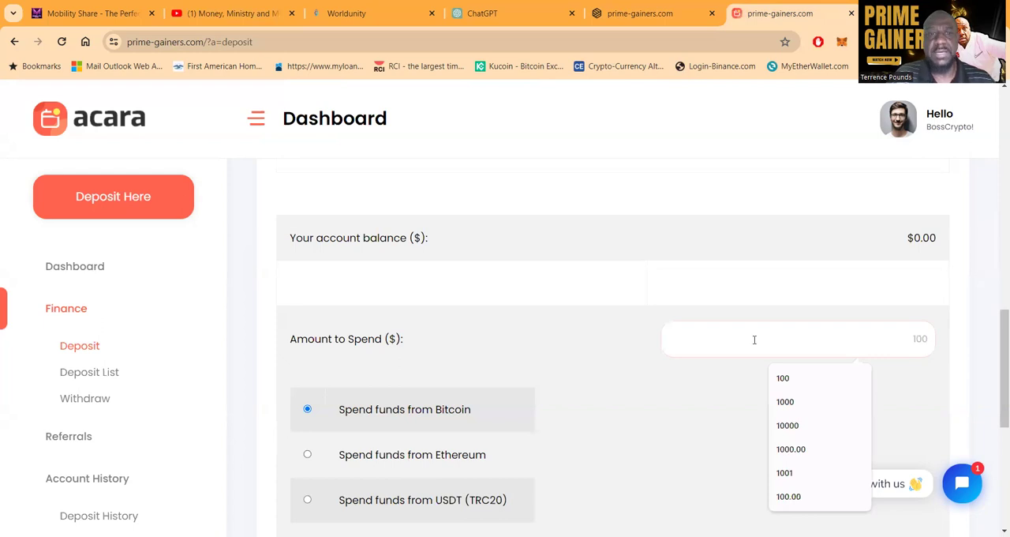
scroll(down, 3)
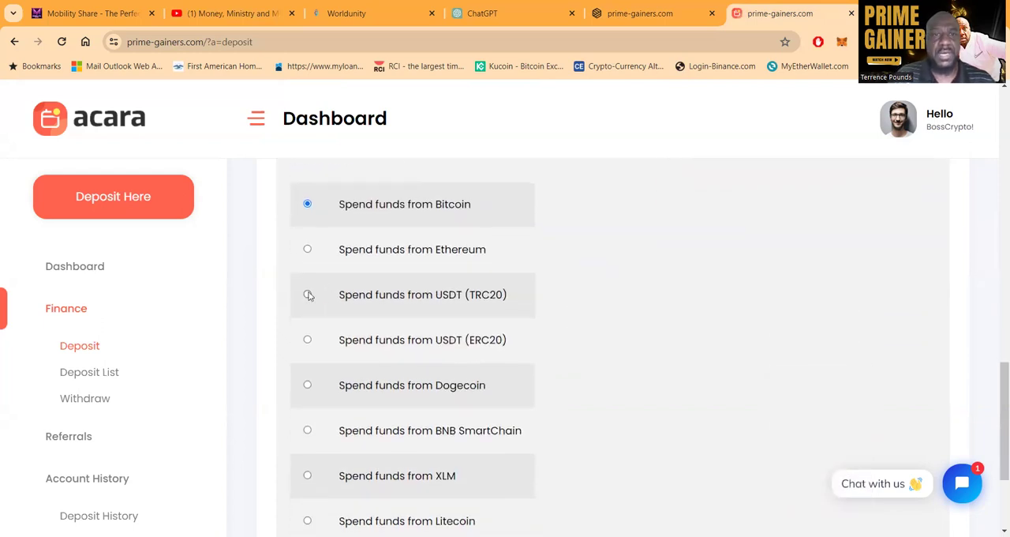
scroll(down, 3)
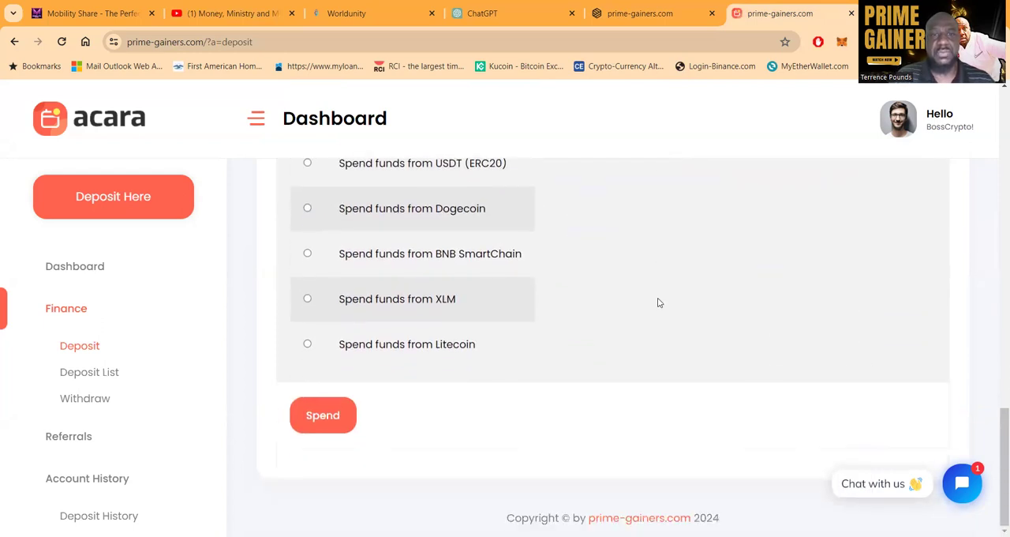
- Submit the $100 deposit, bringing up the Plan One 8% confirmation page
click(323, 415)
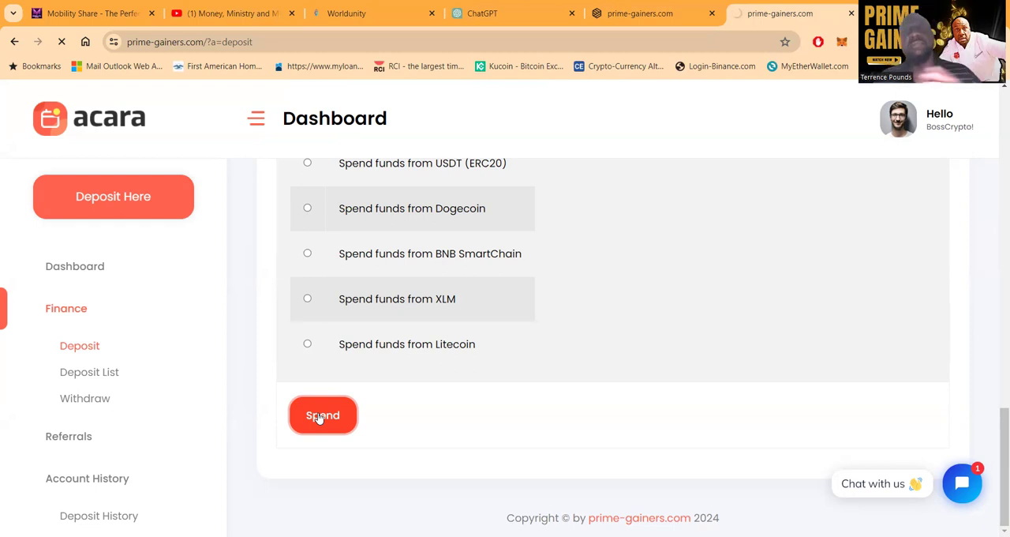
click(322, 415)
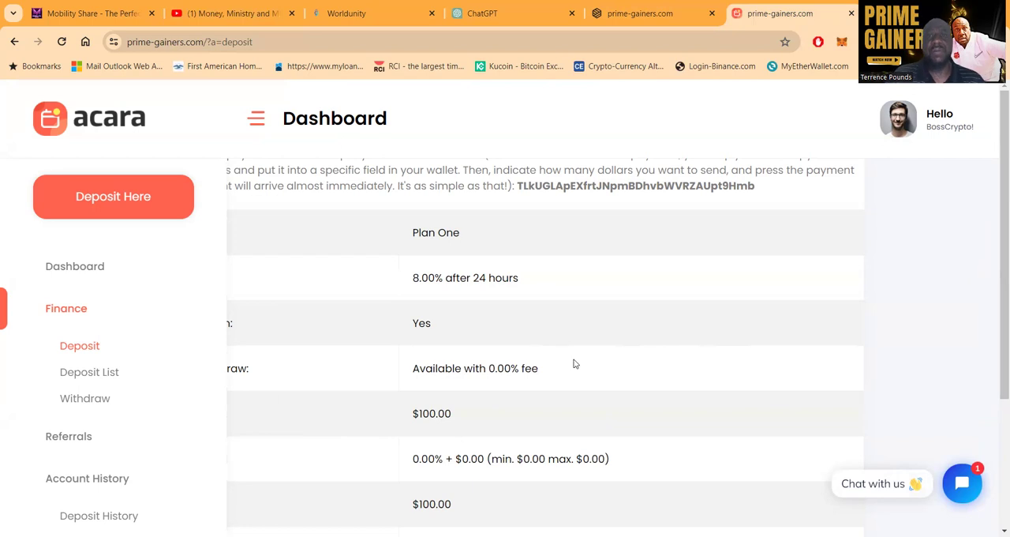
scroll(down, 3)
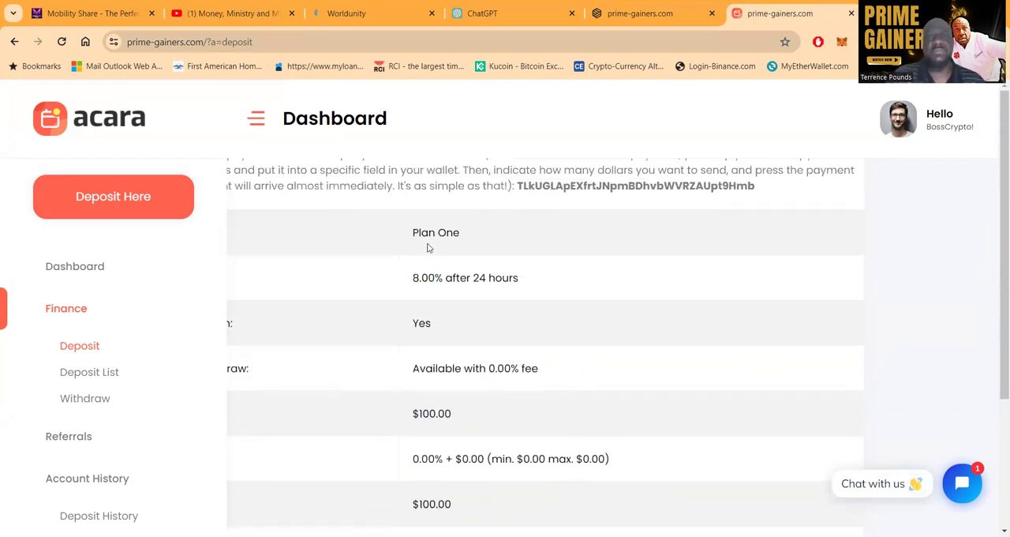
scroll(down, 3)
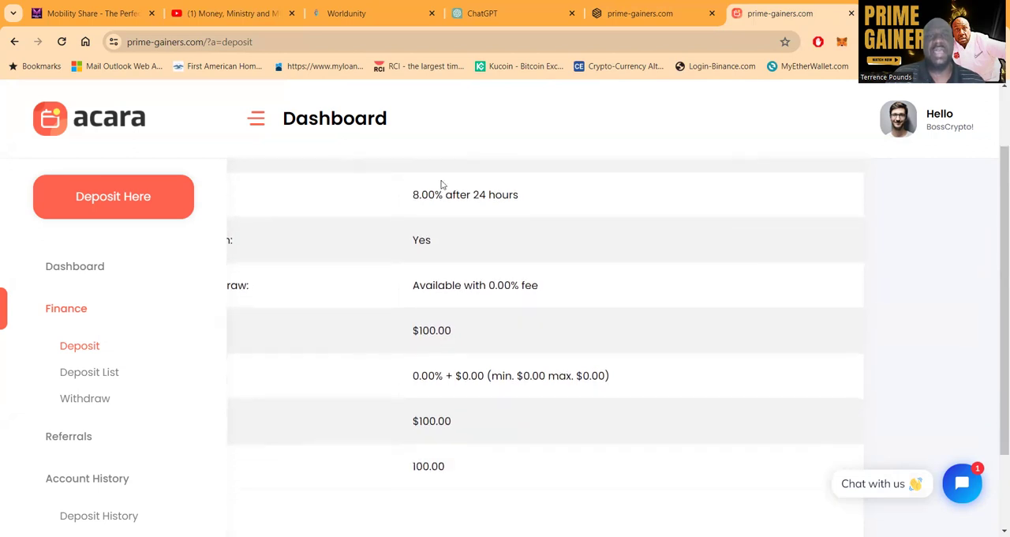
scroll(down, 3)
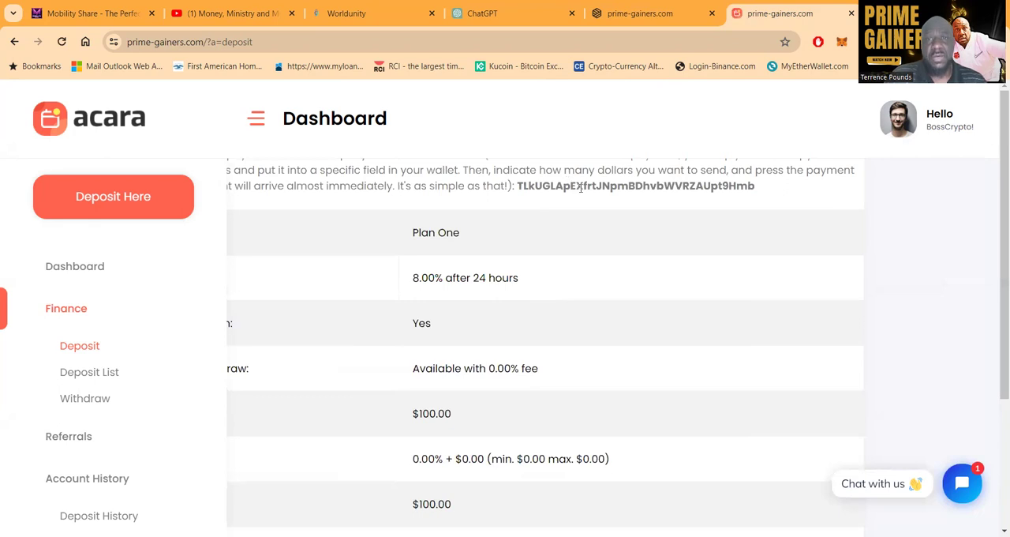
mouse_move(827, 113)
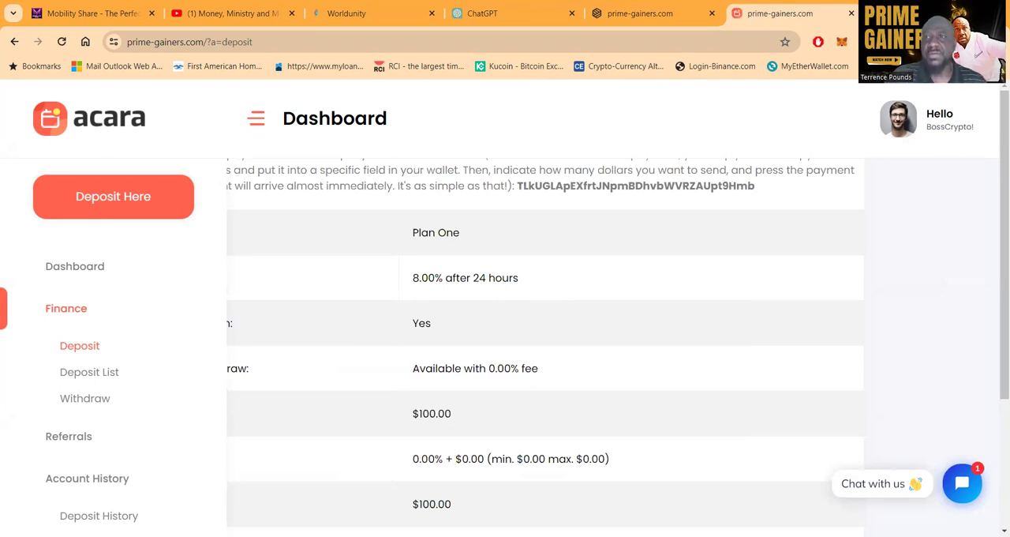
- Zoom the page out, select the payment wallet address, and save the Plan One deposit
click(905, 297)
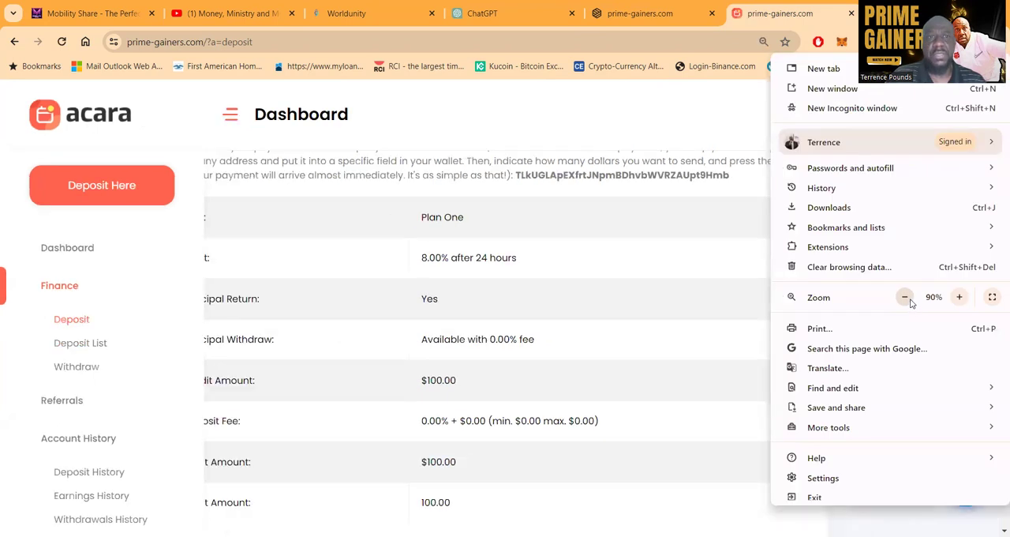
click(905, 297)
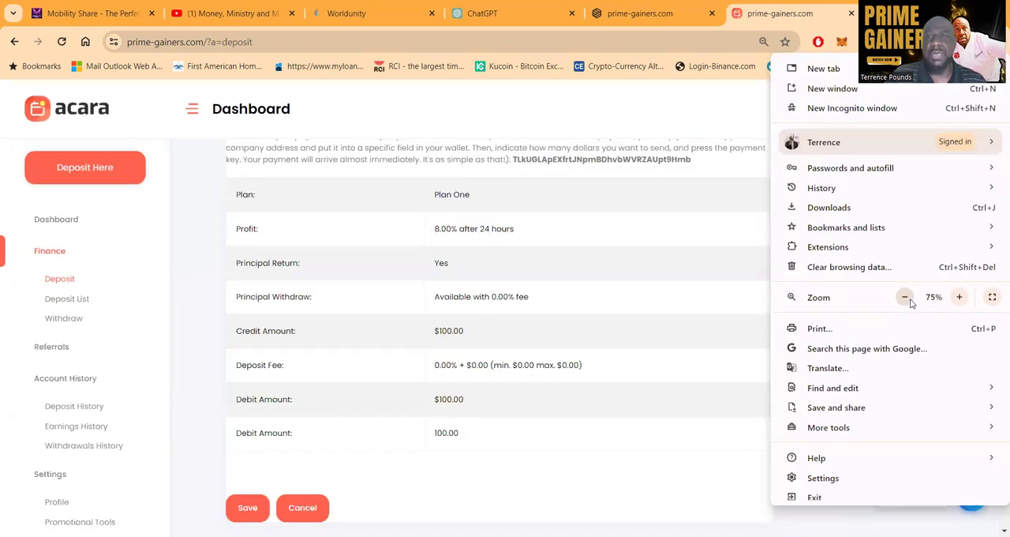
click(905, 297)
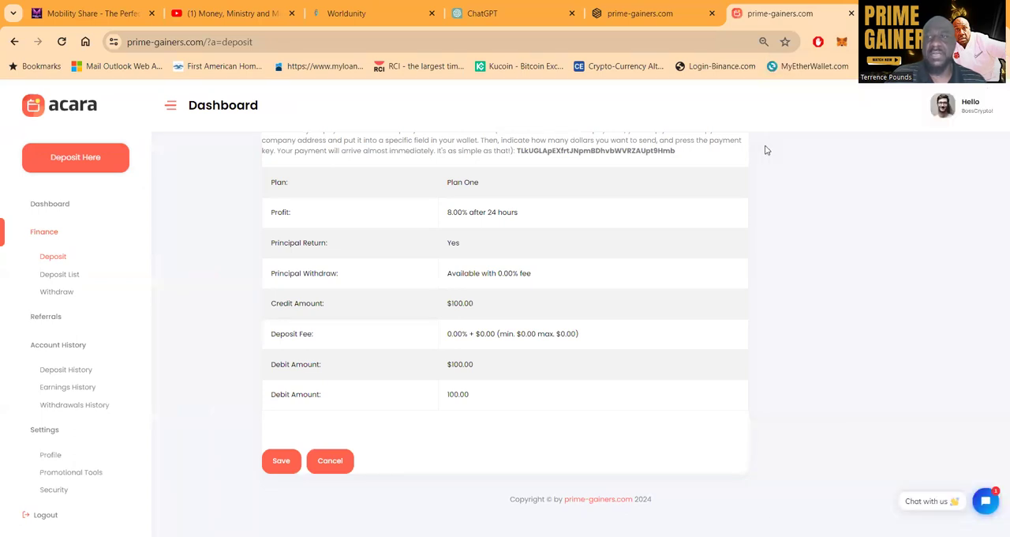
mouse_move(536, 269)
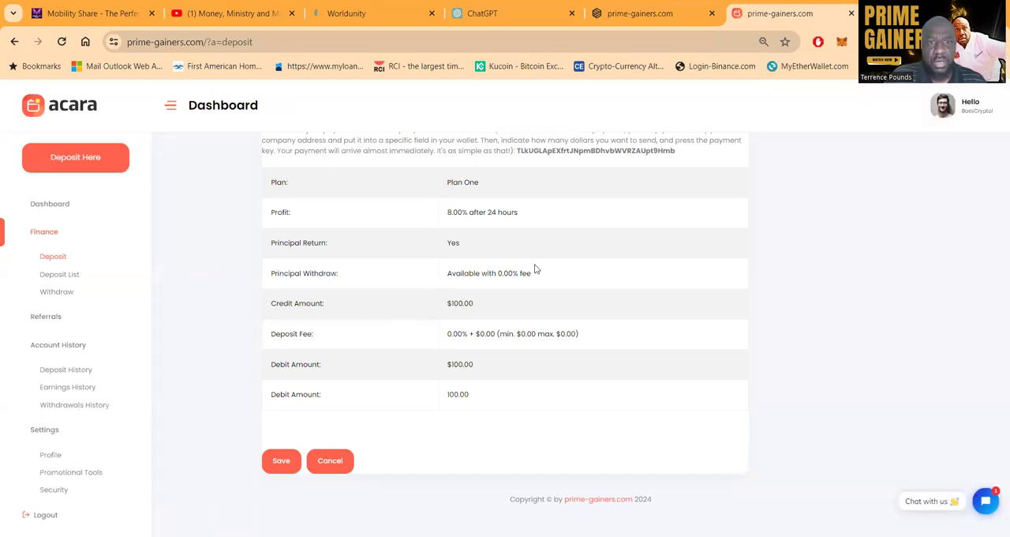
double_click(596, 150)
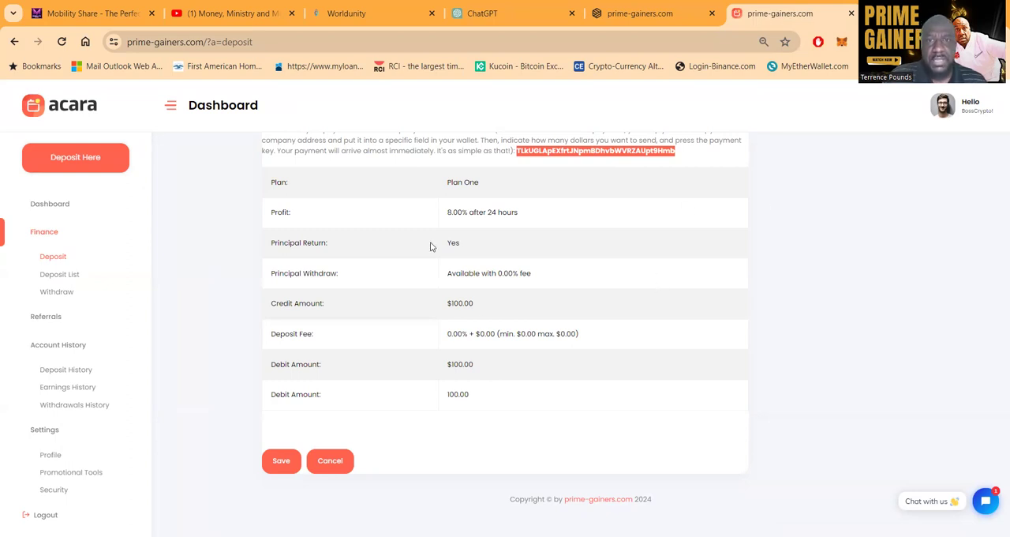
mouse_move(543, 395)
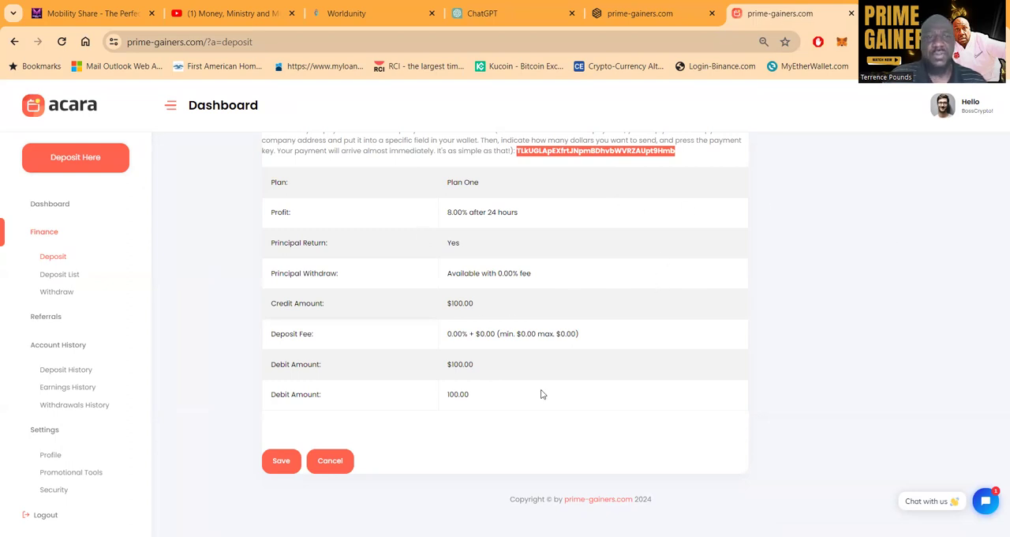
click(281, 460)
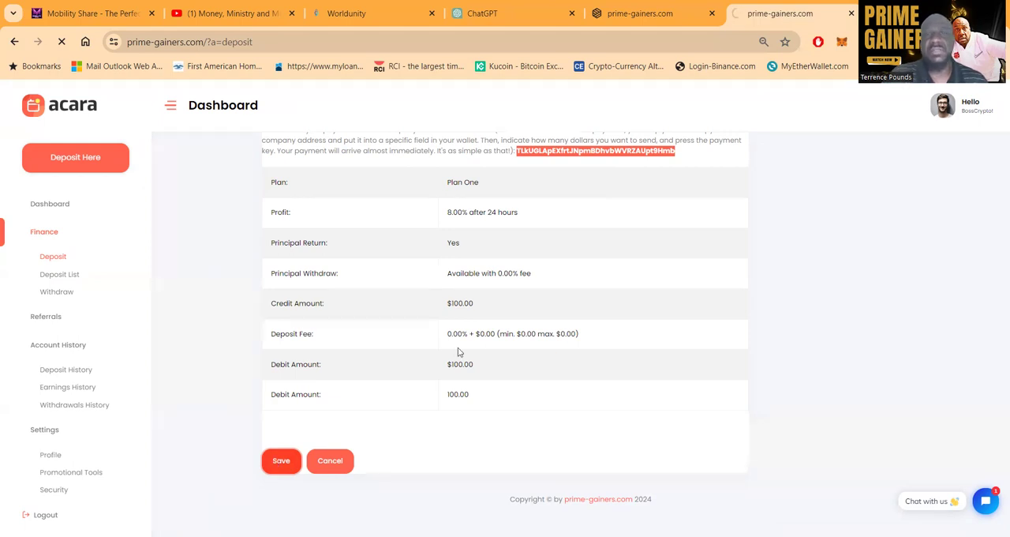
mouse_move(669, 179)
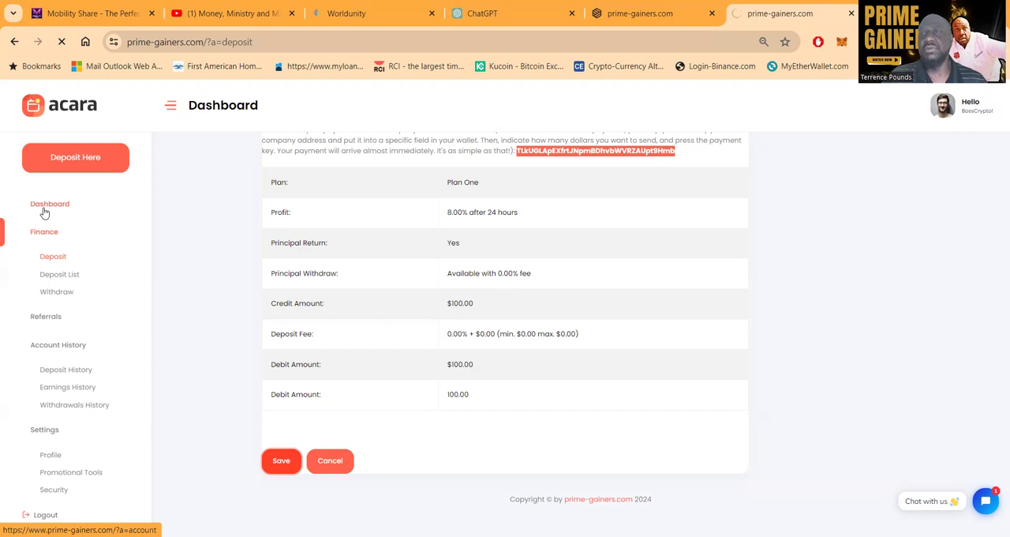
mouse_move(66, 227)
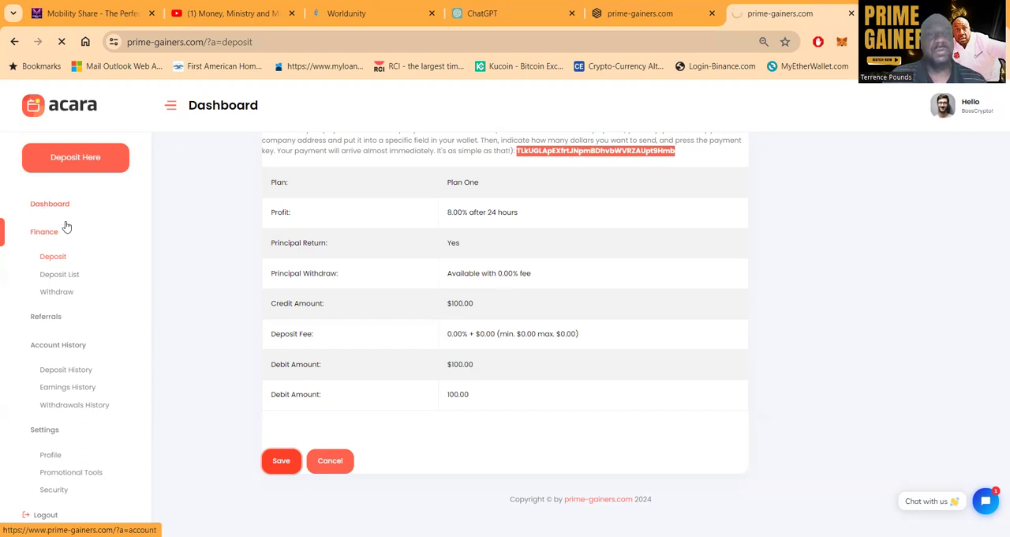
mouse_move(103, 316)
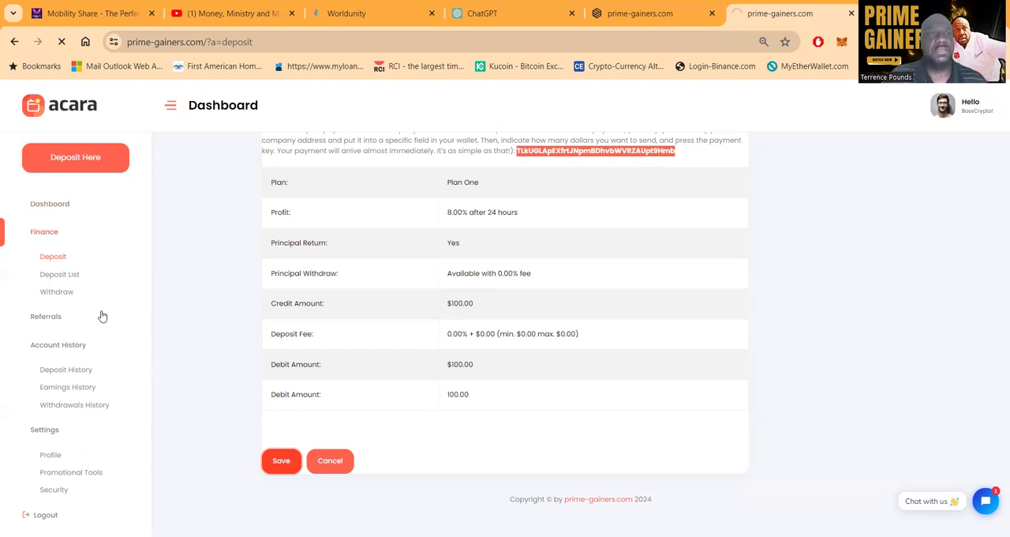
mouse_move(46, 316)
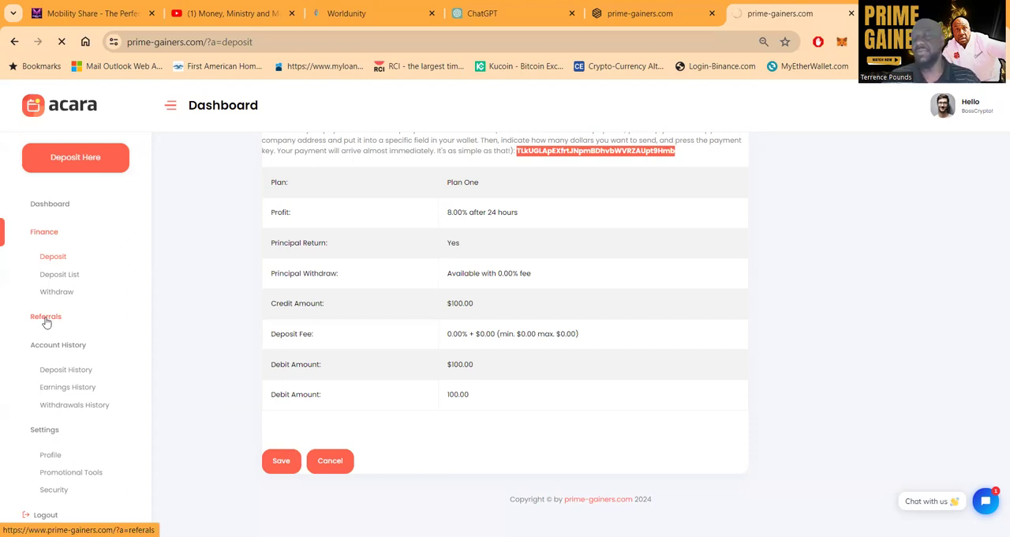
- Open Referrals, showing 0 referrals, 0 active and $0.00 total commission
click(45, 315)
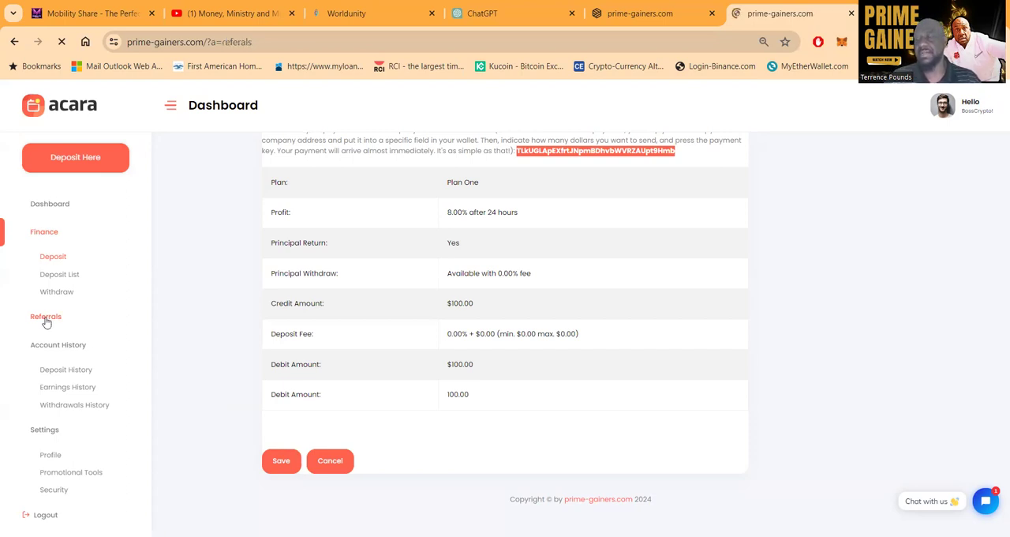
click(45, 316)
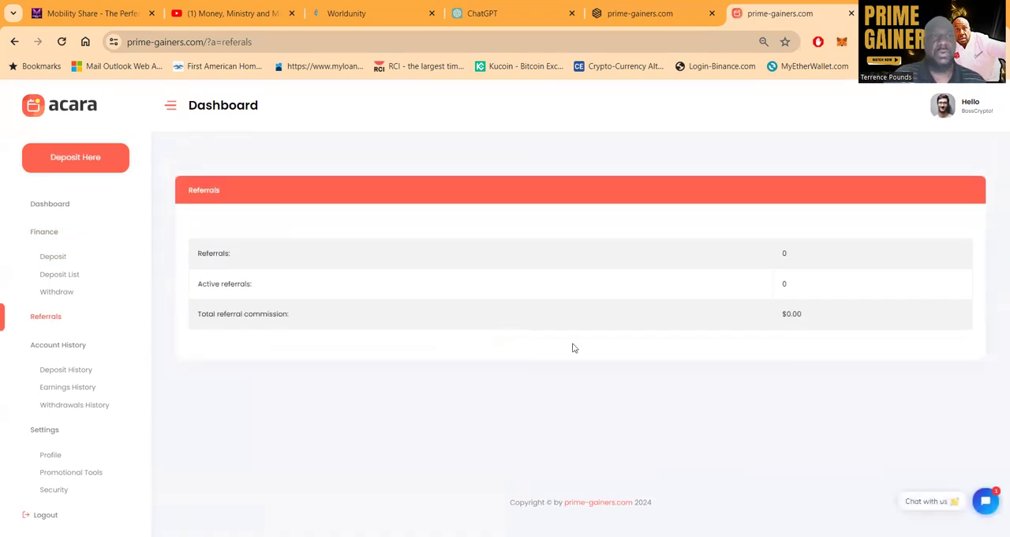
mouse_move(49, 203)
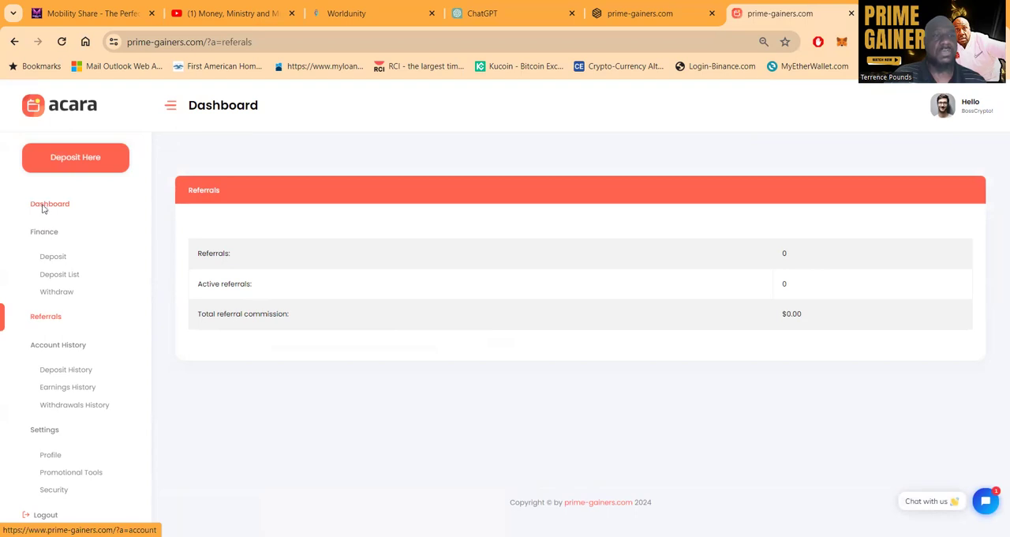
- Return to the Dashboard and view the $0.00 balance, withdrawal and earnings cards
click(49, 204)
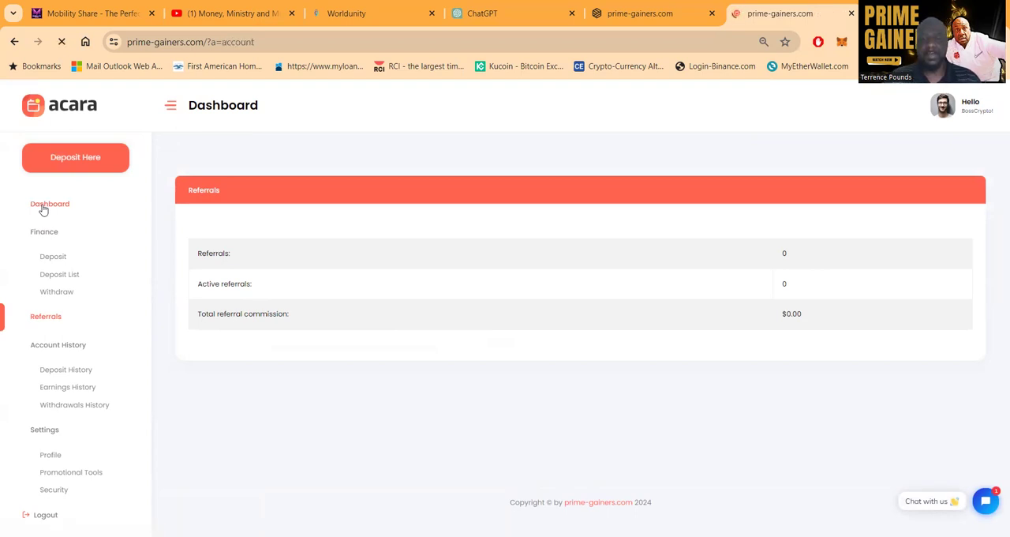
click(50, 203)
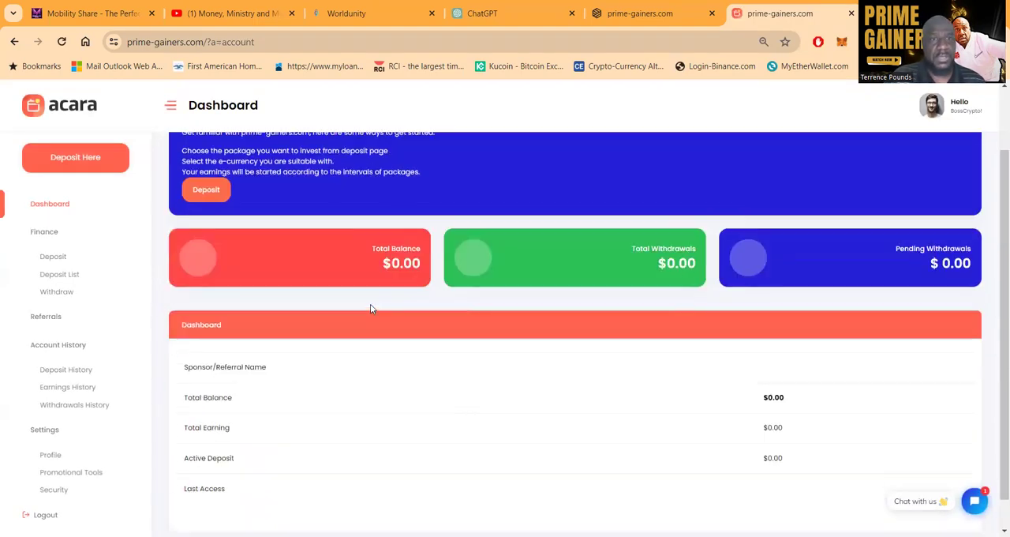
scroll(down, 3)
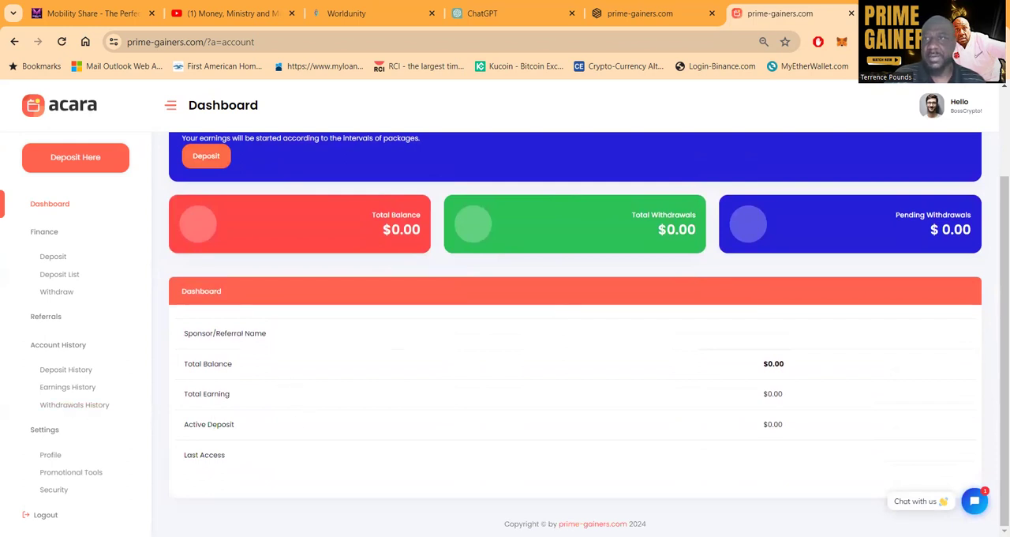
click(931, 105)
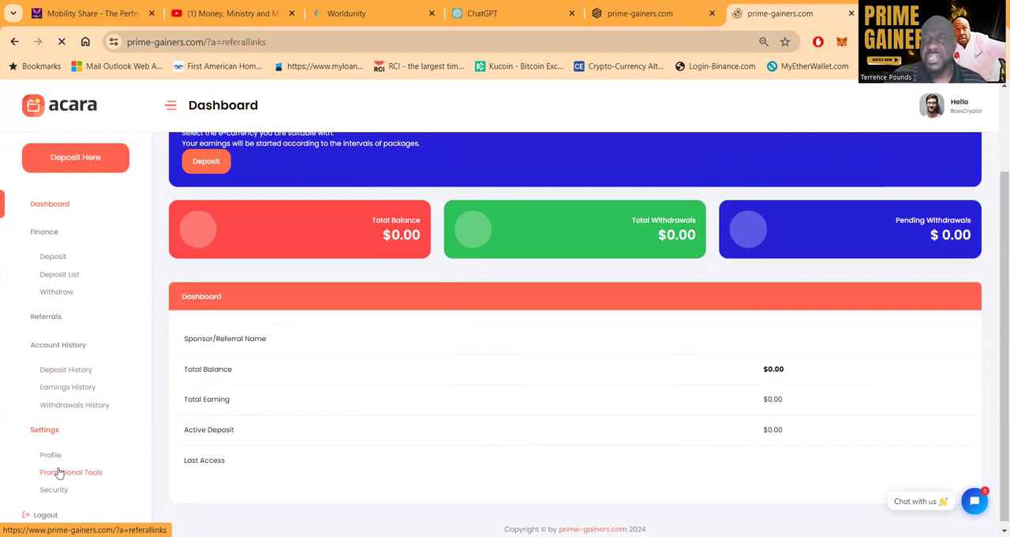
- Open Promotional Tools' Referral Links page and copy your personal referral link
click(71, 471)
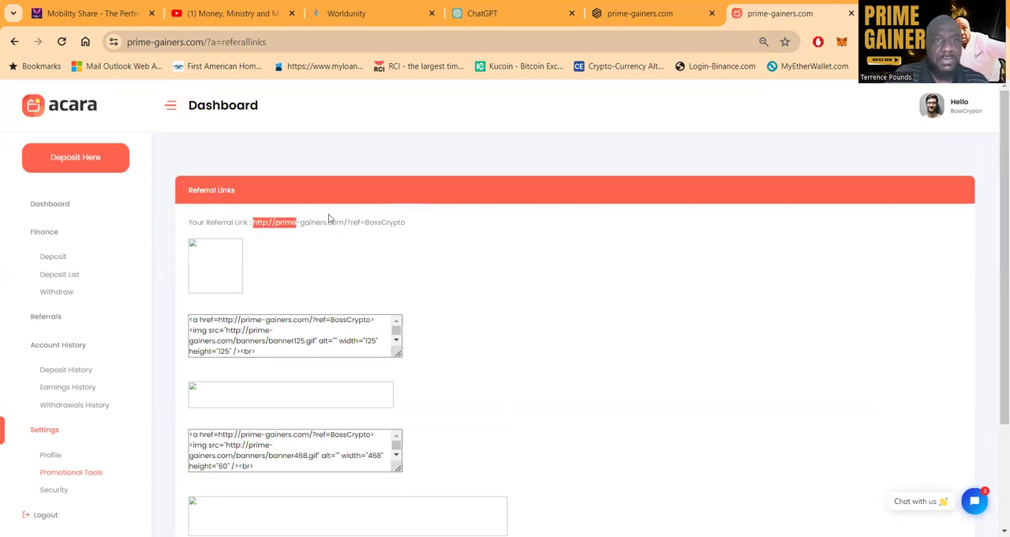
right_click(328, 222)
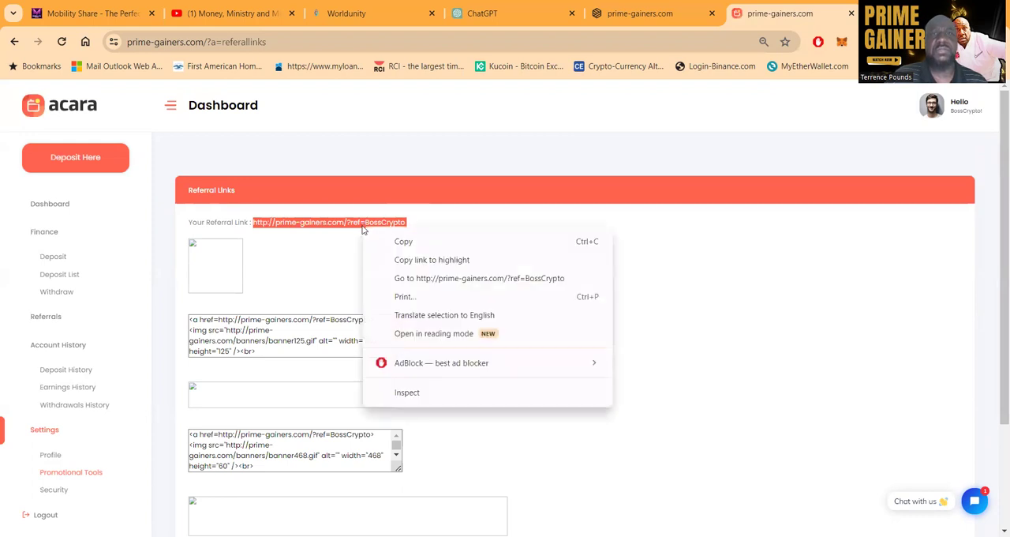